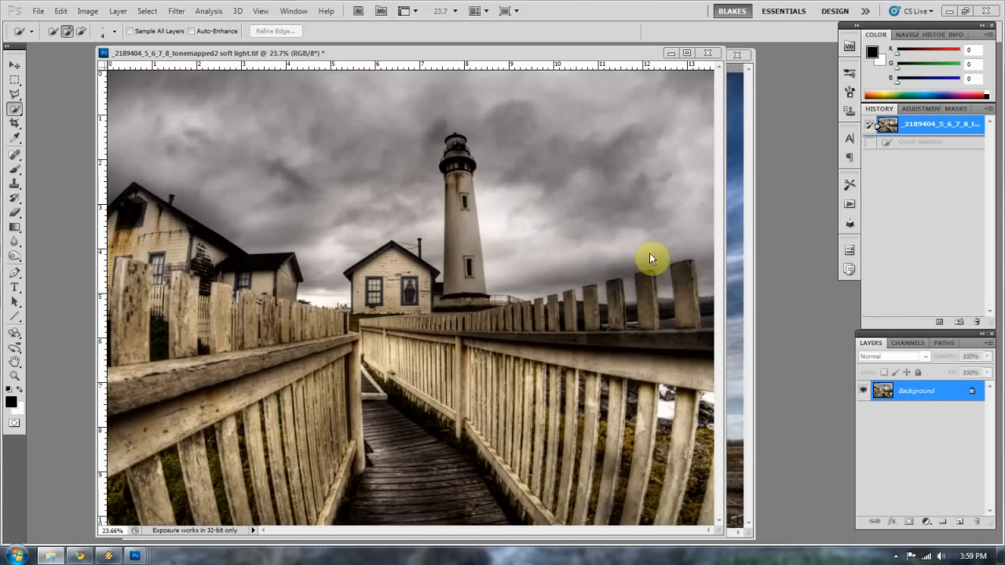
pyautogui.moveTo(470, 133)
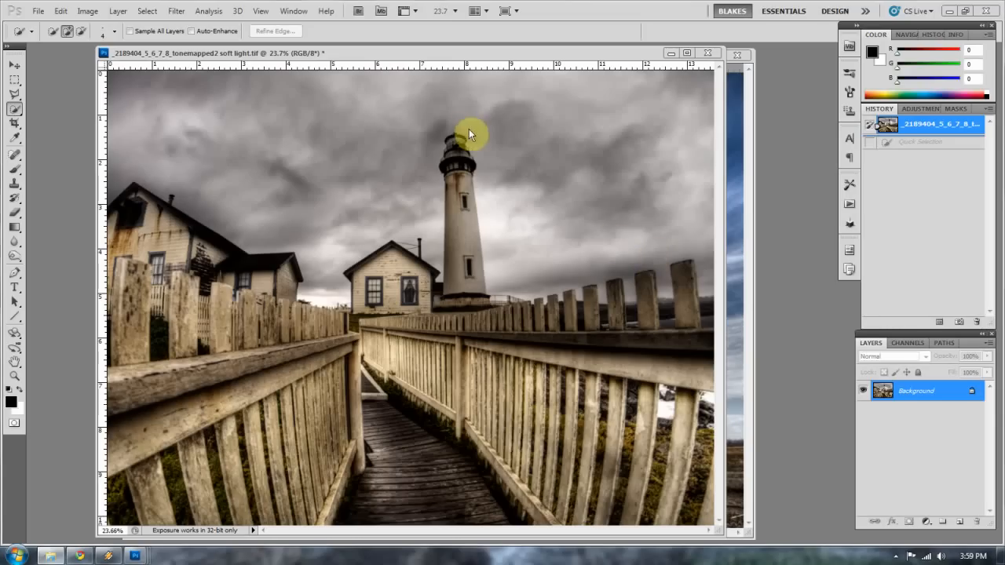
pyautogui.moveTo(343, 170)
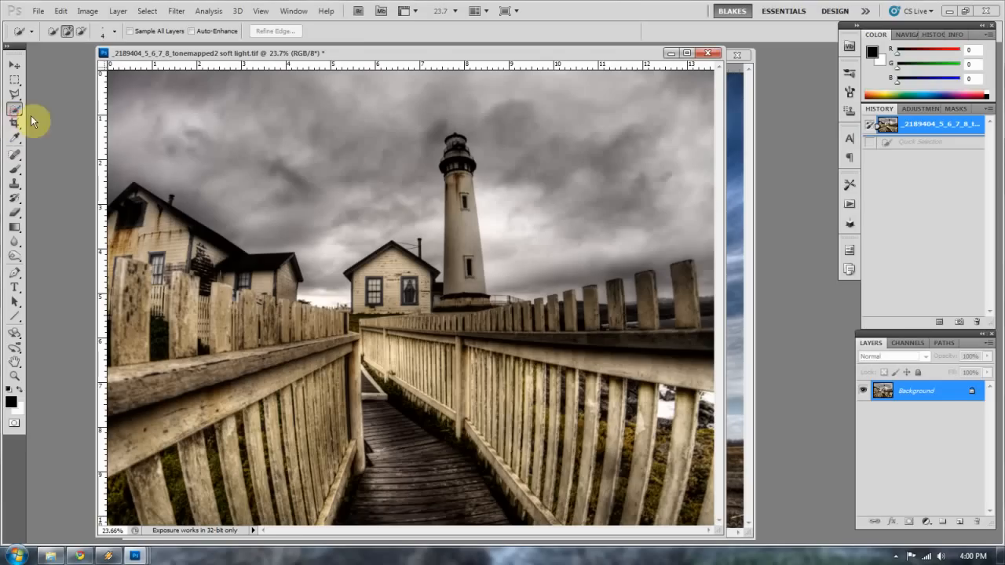
# Step: Paint a Quick Selection across the grey sky over the lighthouse, houses and fence
pyautogui.moveTo(182, 95); pyautogui.dragTo(249, 143)
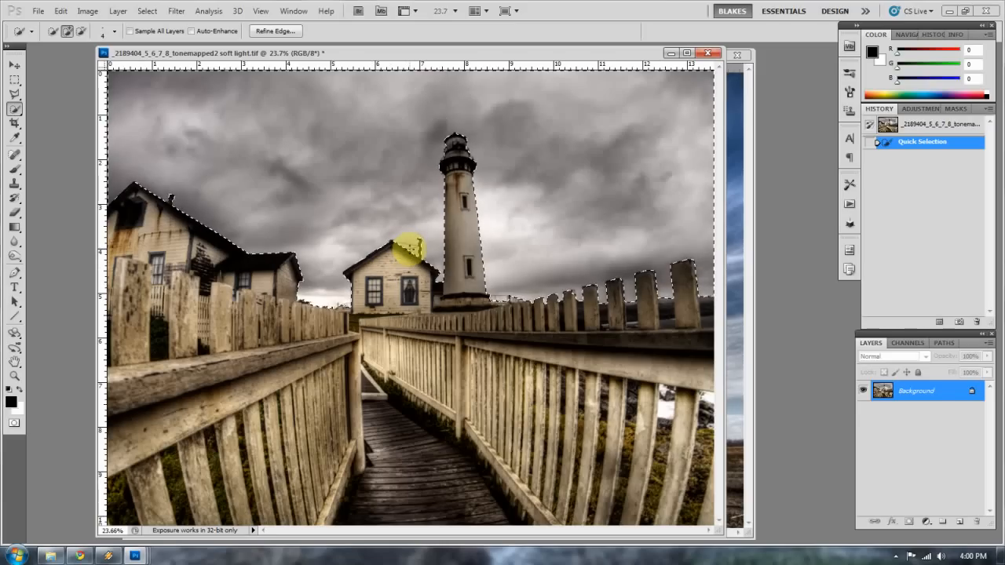
pyautogui.moveTo(408, 251); pyautogui.dragTo(456, 267)
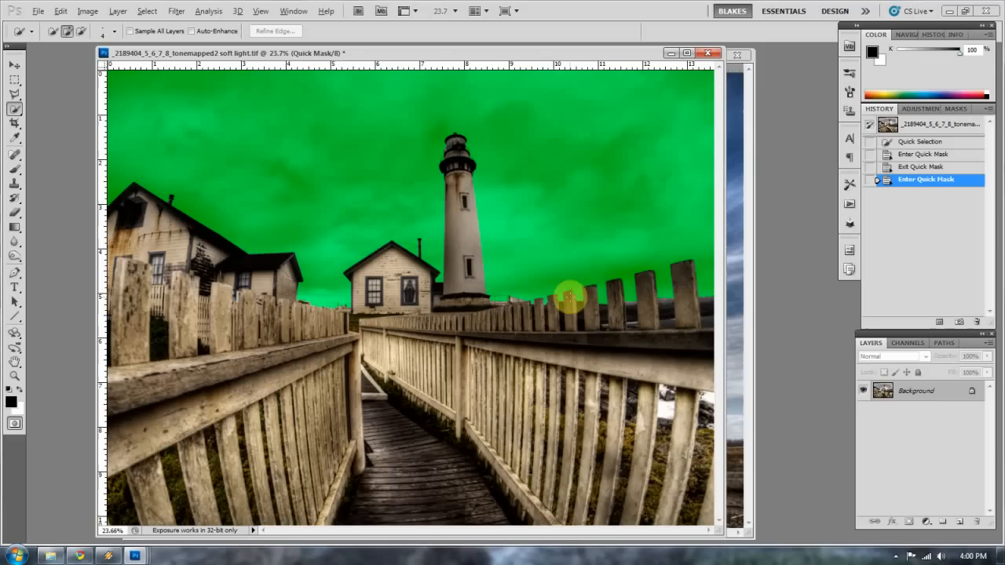
pyautogui.moveTo(501, 299)
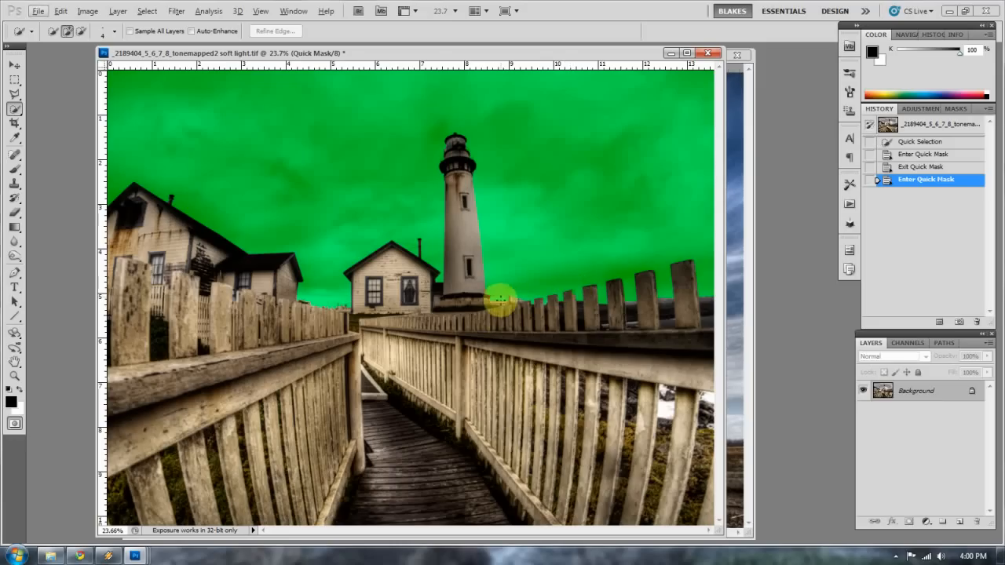
pyautogui.moveTo(562, 314)
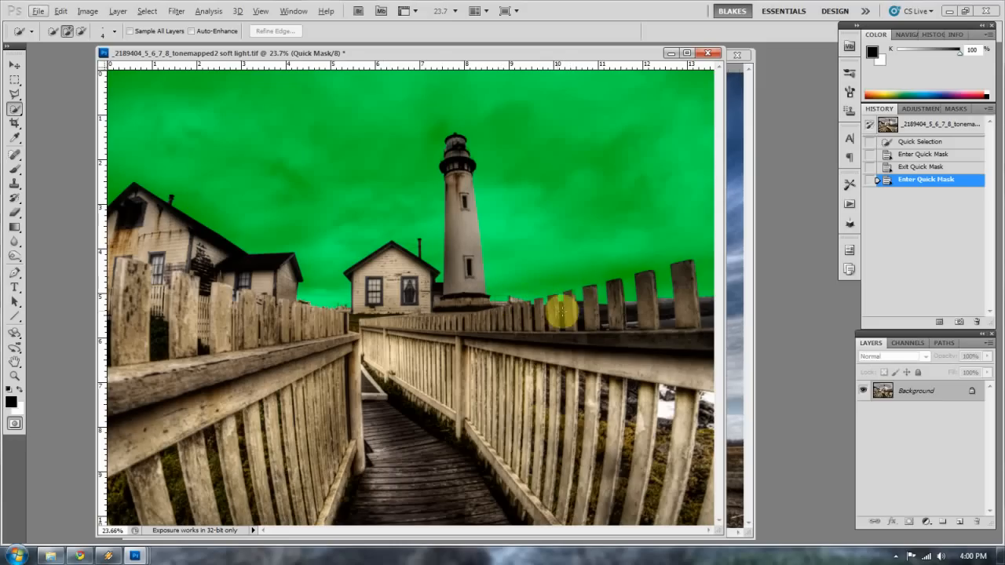
pyautogui.moveTo(571, 324)
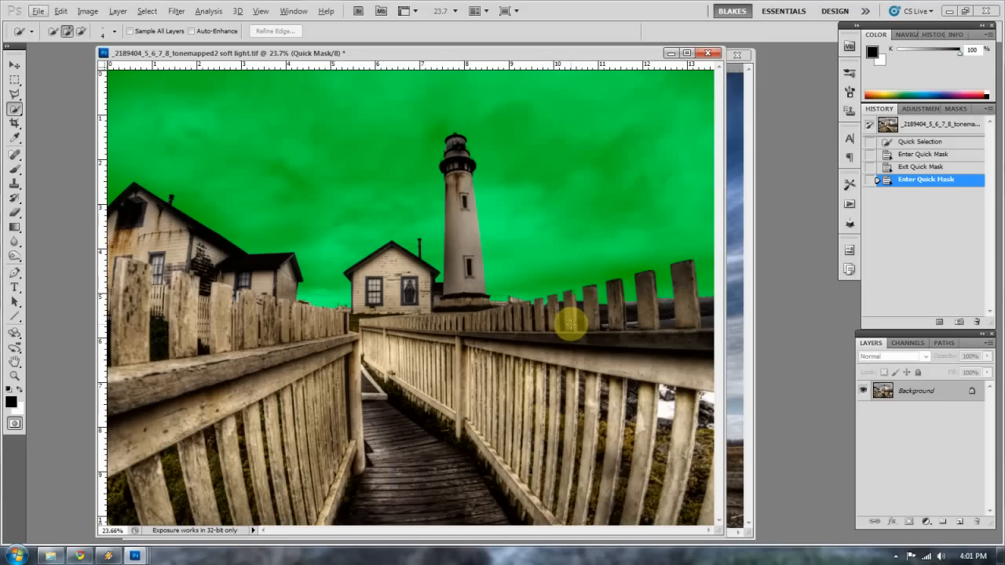
pyautogui.moveTo(564, 308)
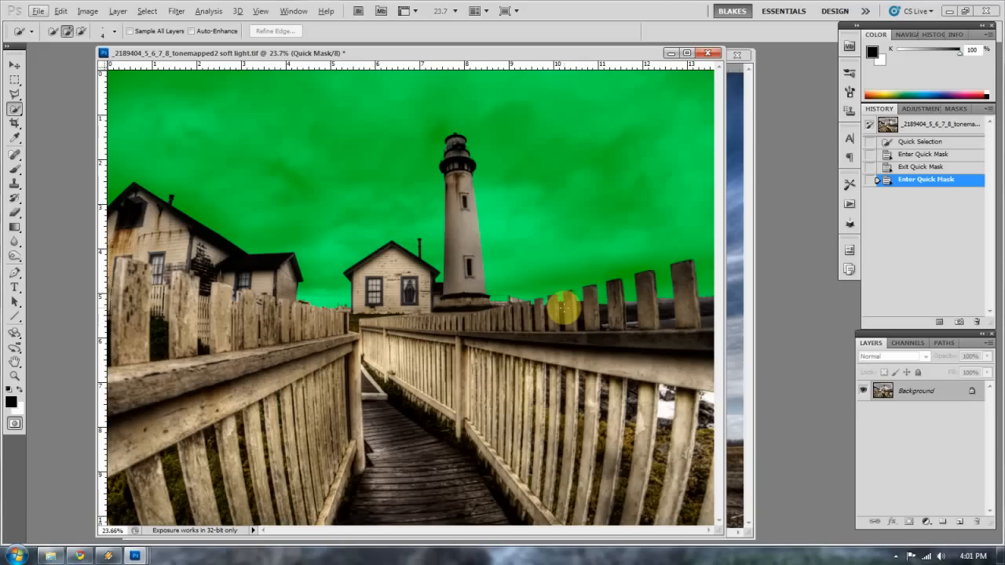
pyautogui.moveTo(562, 308)
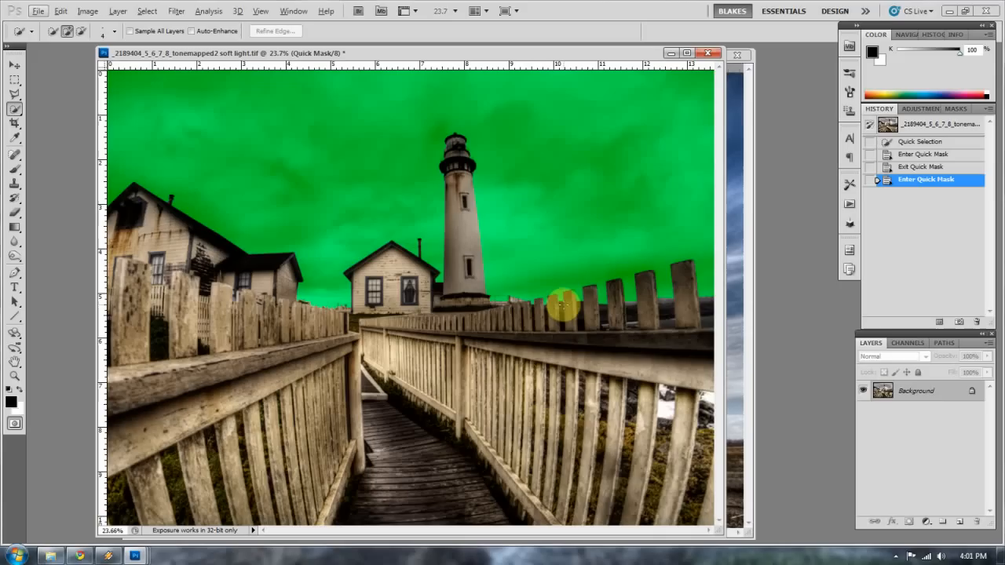
pyautogui.moveTo(537, 286)
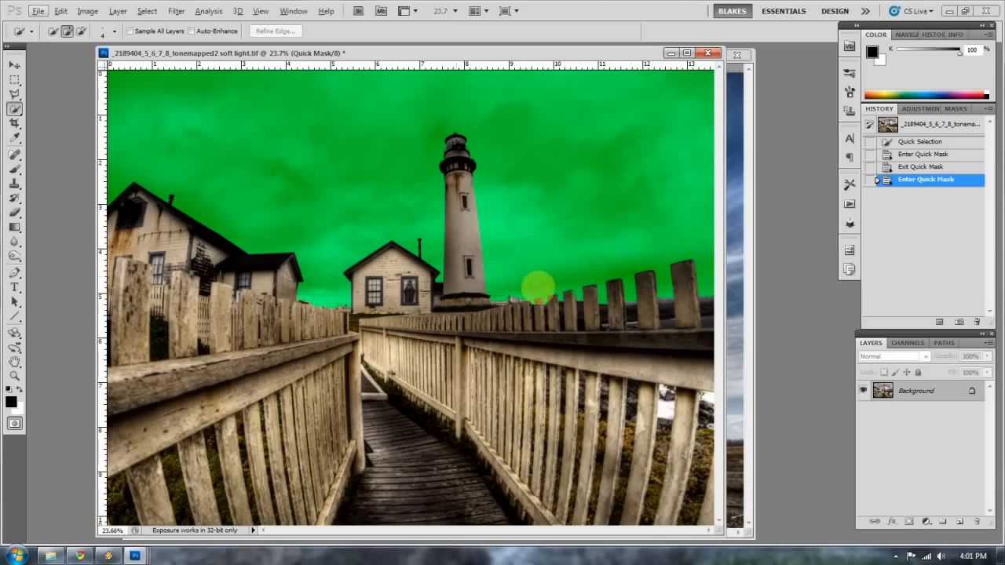
pyautogui.moveTo(559, 259)
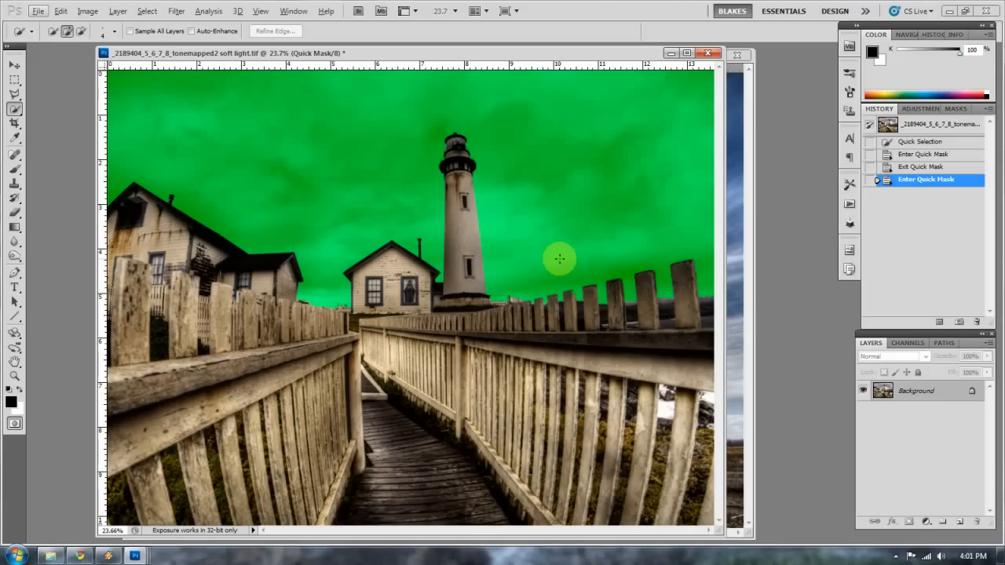
pyautogui.moveTo(571, 298)
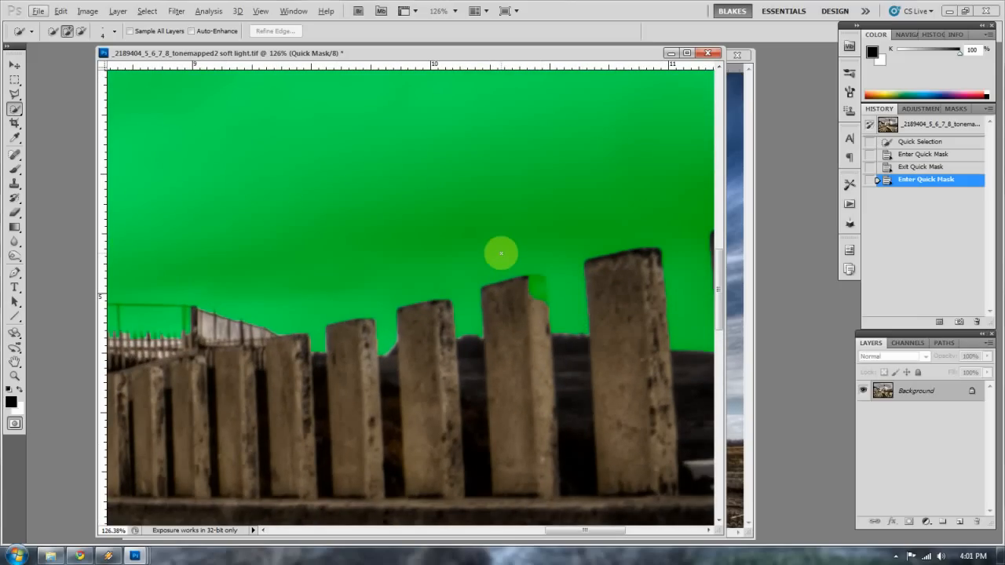
# Step: Switch to the Brush tool ready for mask touch-ups along the fence posts
pyautogui.click(14, 152)
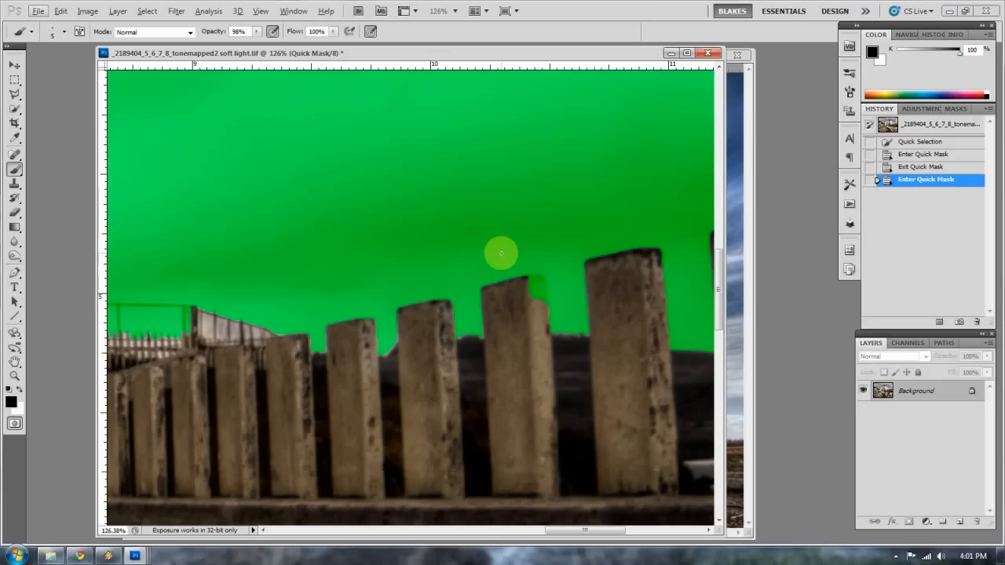
pyautogui.moveTo(493, 292)
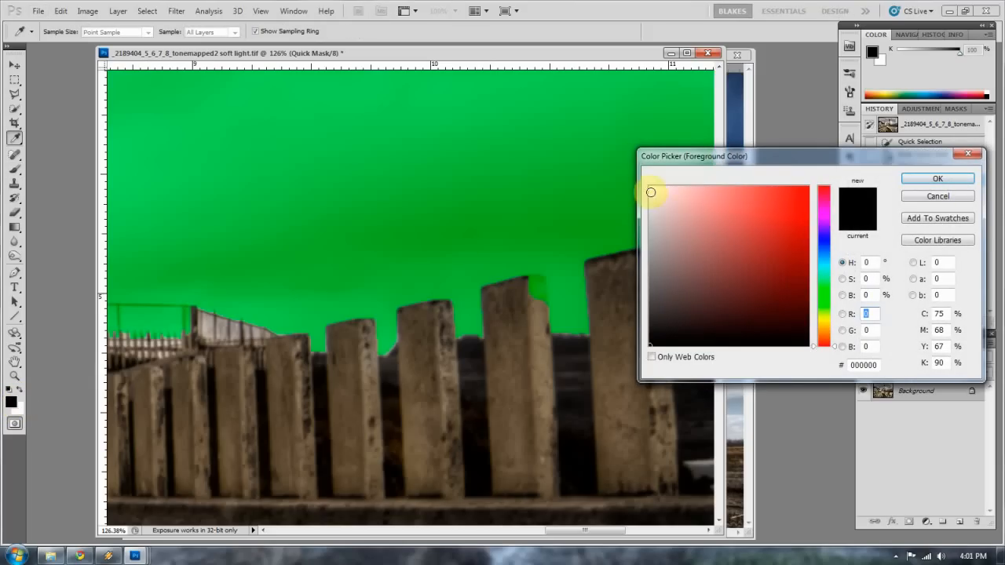
# Step: Dismiss the foreground picker and set the background colour to bright green
pyautogui.click(937, 179)
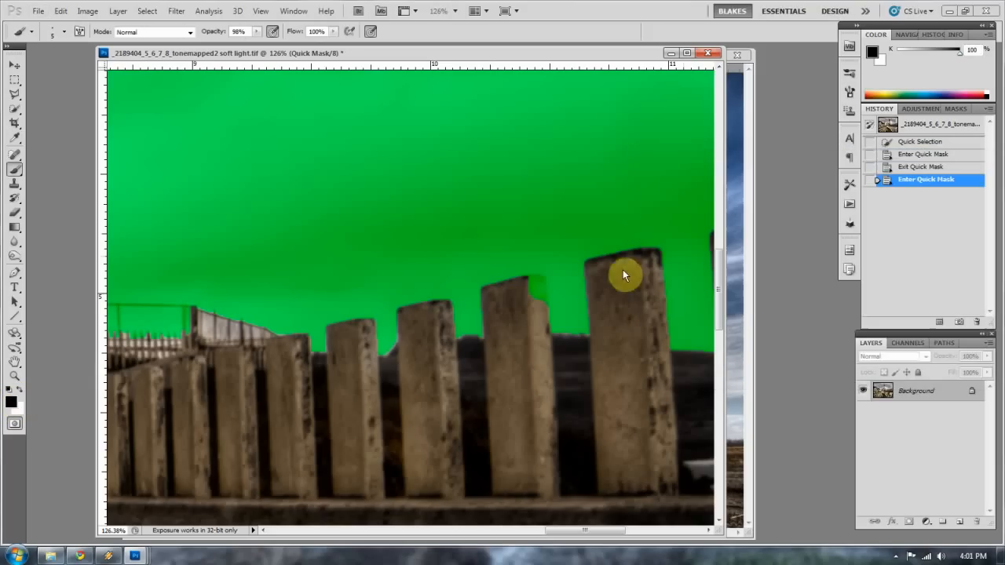
pyautogui.moveTo(267, 411)
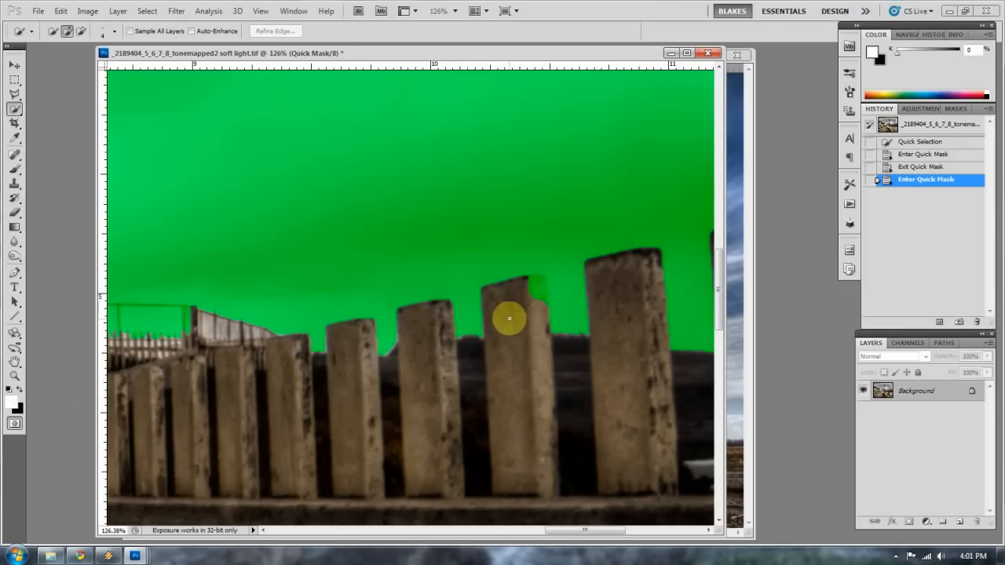
pyautogui.moveTo(506, 331)
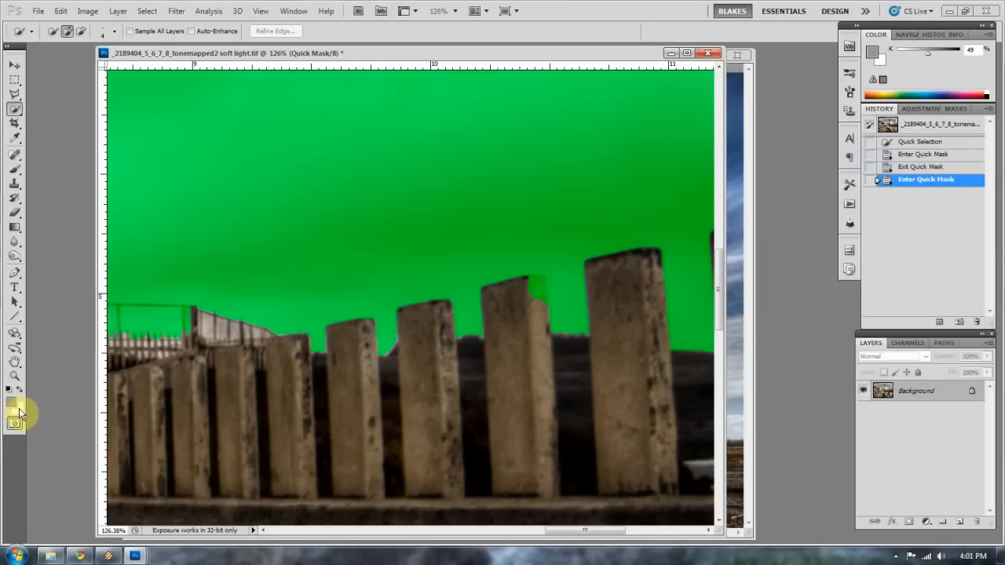
pyautogui.click(16, 421)
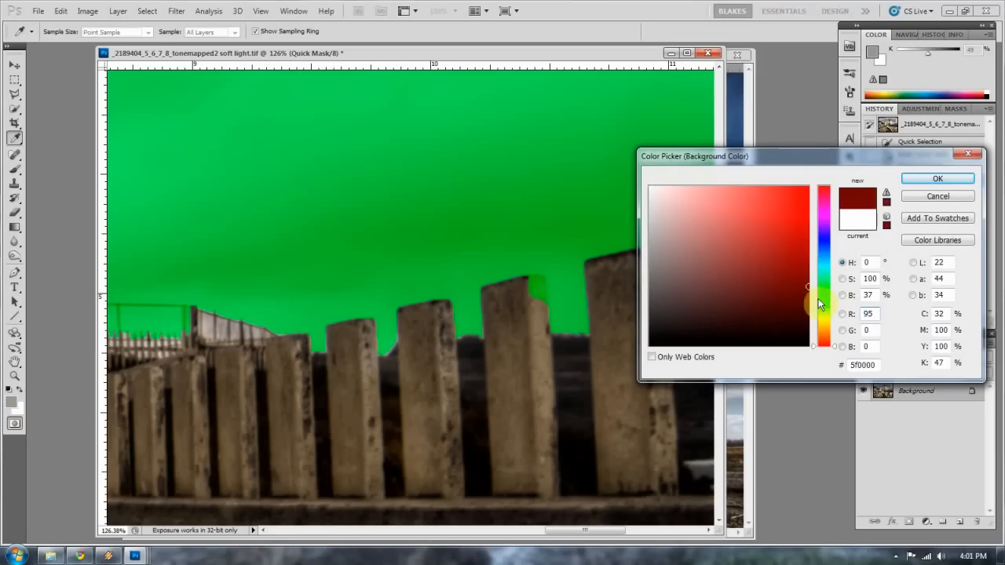
pyautogui.click(823, 306)
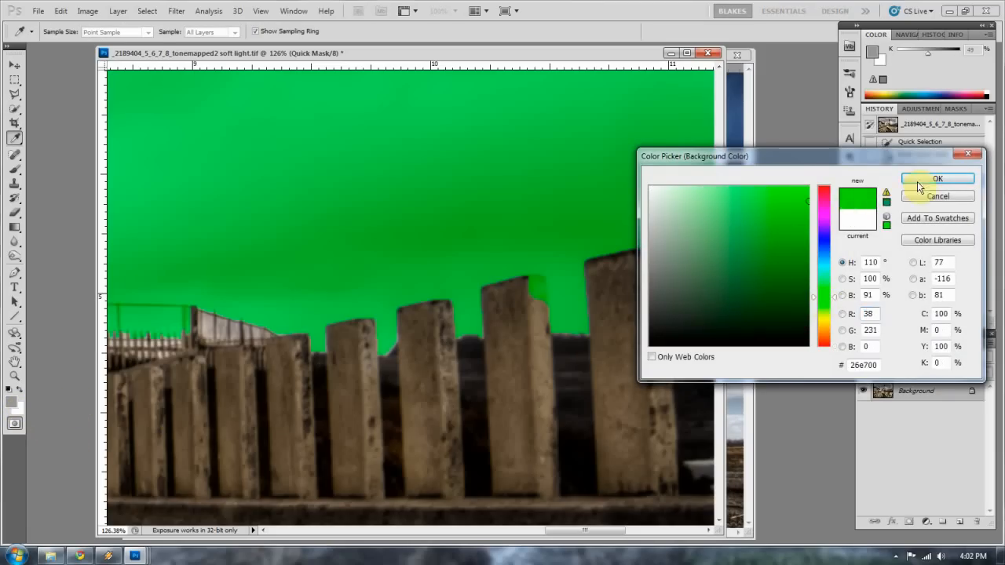
pyautogui.click(937, 179)
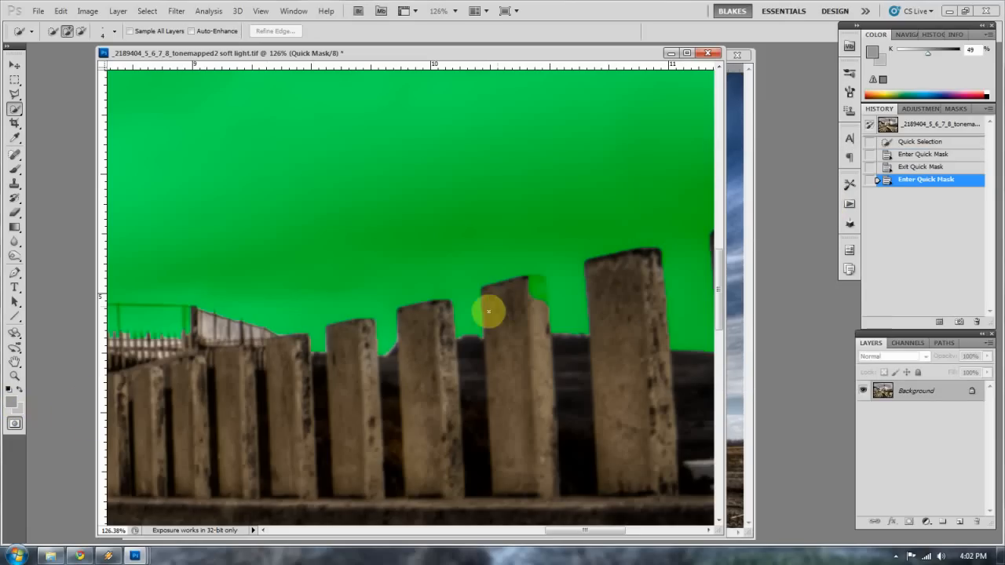
pyautogui.moveTo(506, 304)
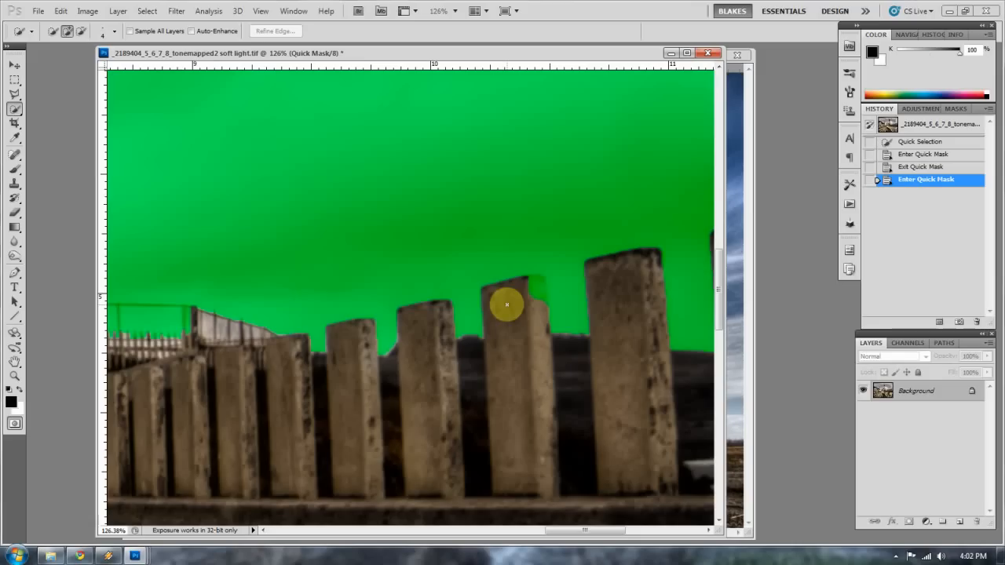
pyautogui.moveTo(524, 321)
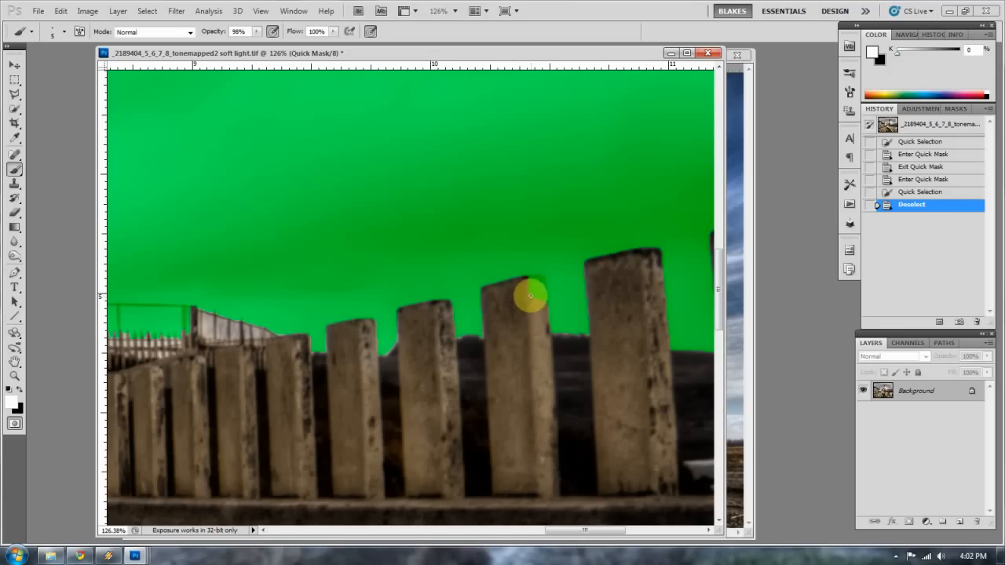
pyautogui.moveTo(531, 289)
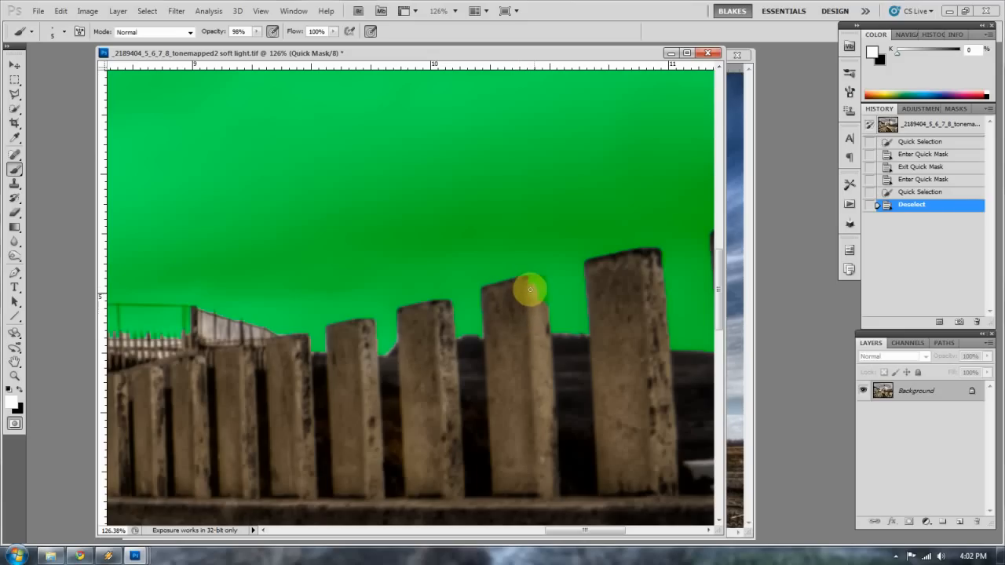
pyautogui.moveTo(543, 290)
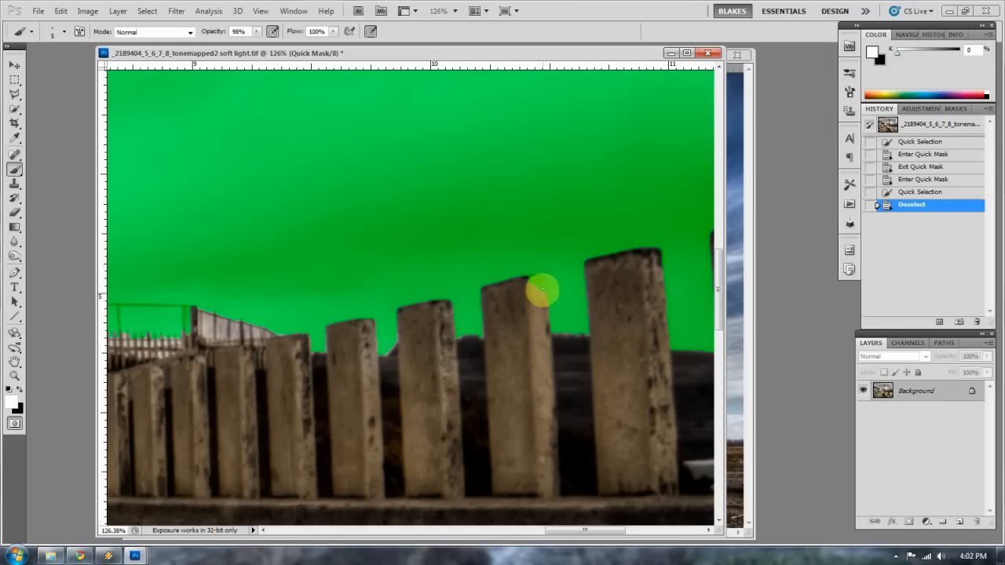
pyautogui.moveTo(532, 276)
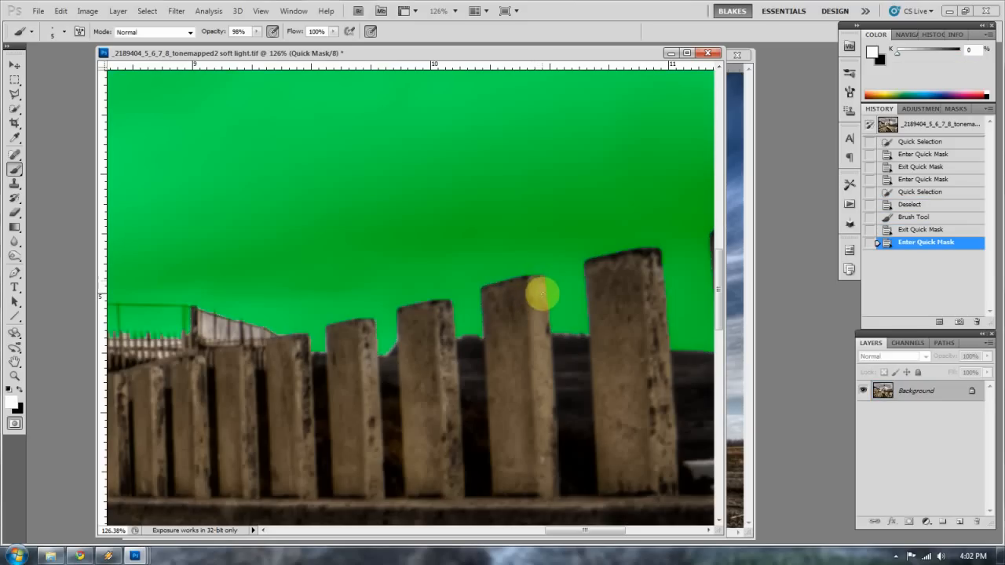
# Step: Dab mask onto the sky patch between the wooden fence rails
pyautogui.click(480, 330)
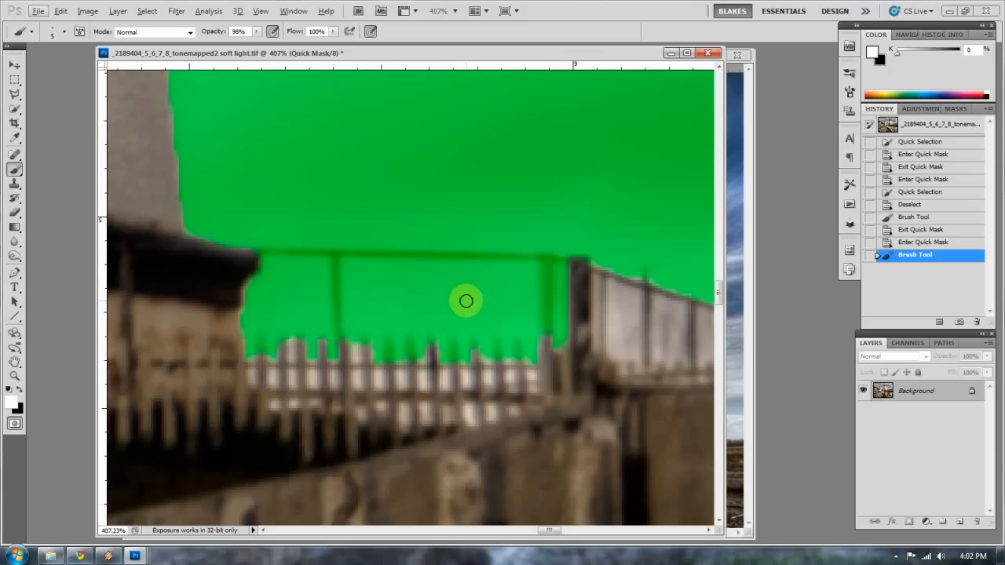
pyautogui.moveTo(455, 355)
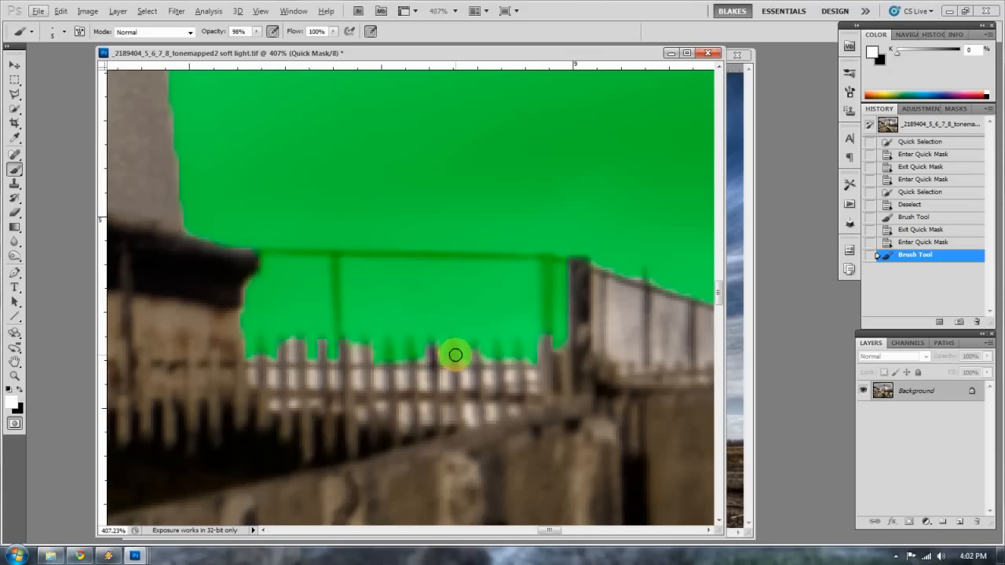
pyautogui.moveTo(454, 362)
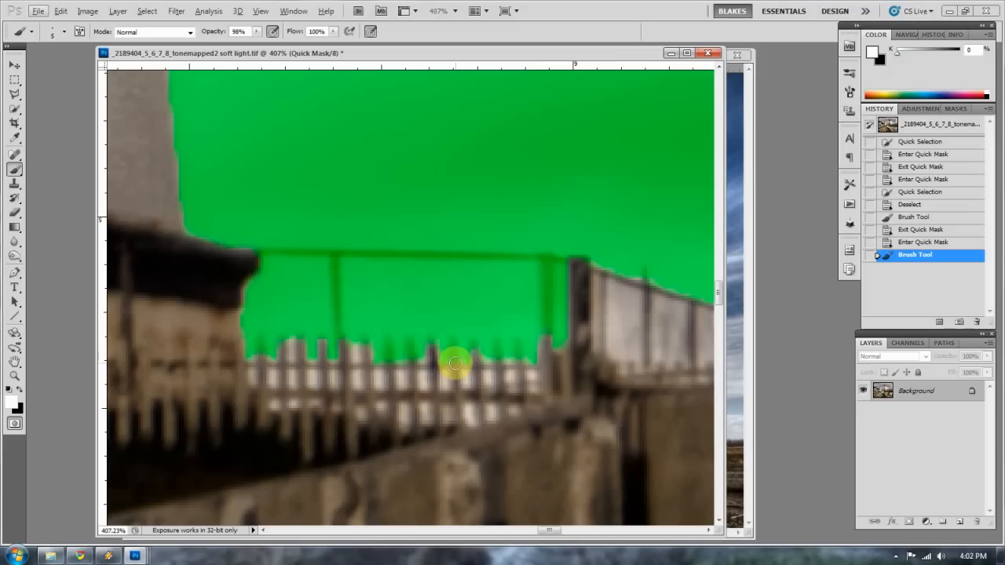
pyautogui.moveTo(446, 351)
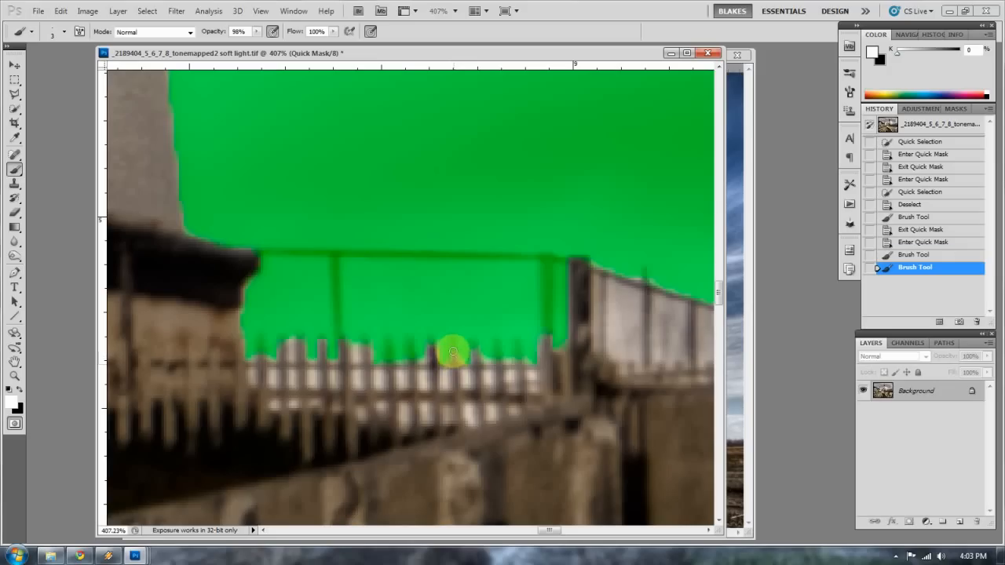
# Step: Brush mask into a gap between the fence pickets below the rail
pyautogui.click(477, 350)
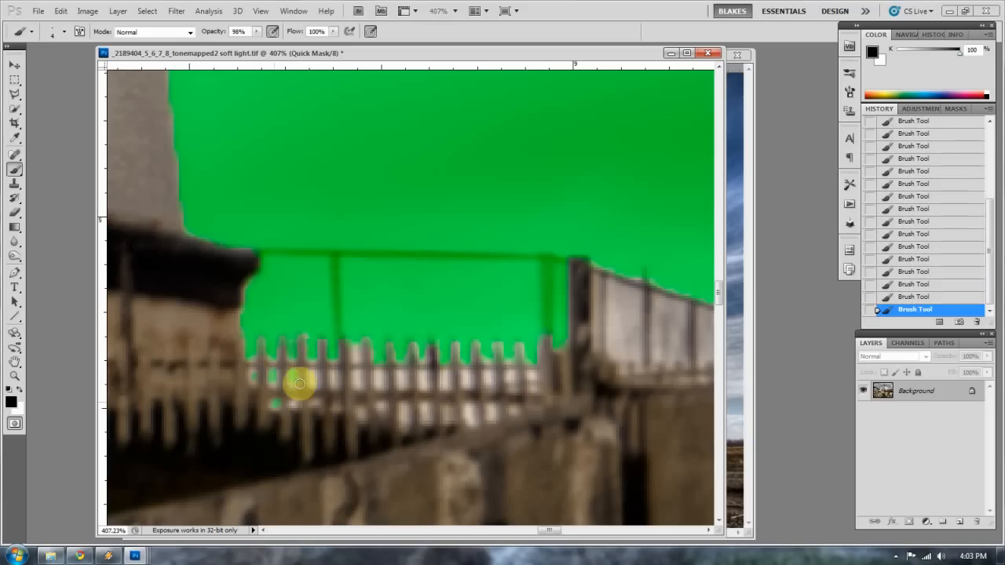
pyautogui.moveTo(319, 402)
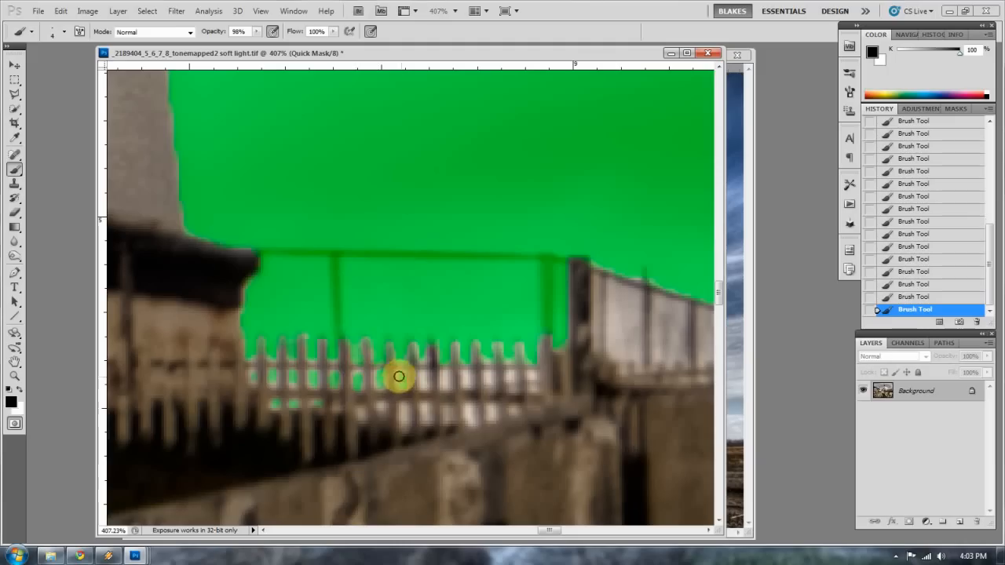
pyautogui.moveTo(443, 378)
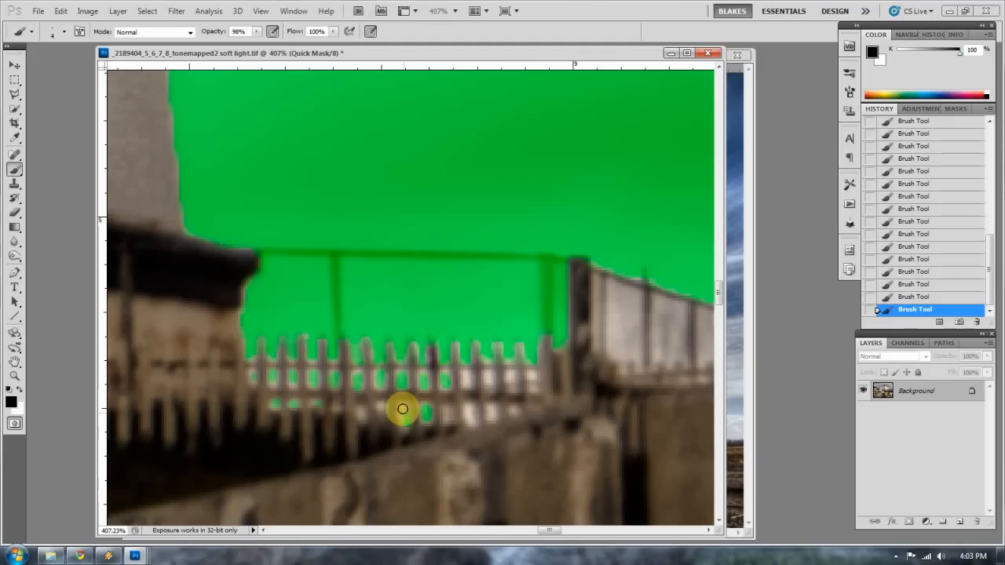
pyautogui.moveTo(358, 408)
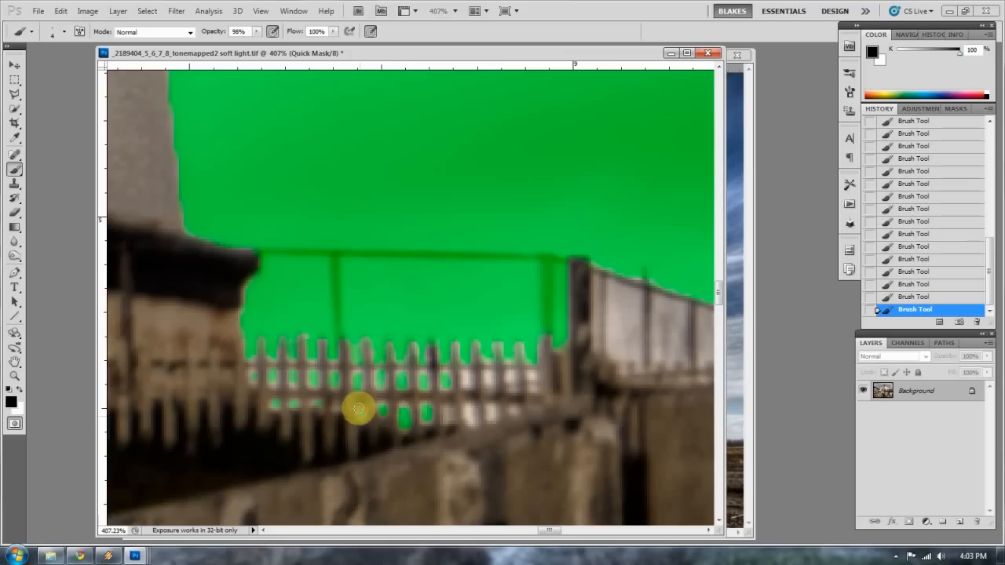
pyautogui.moveTo(446, 416)
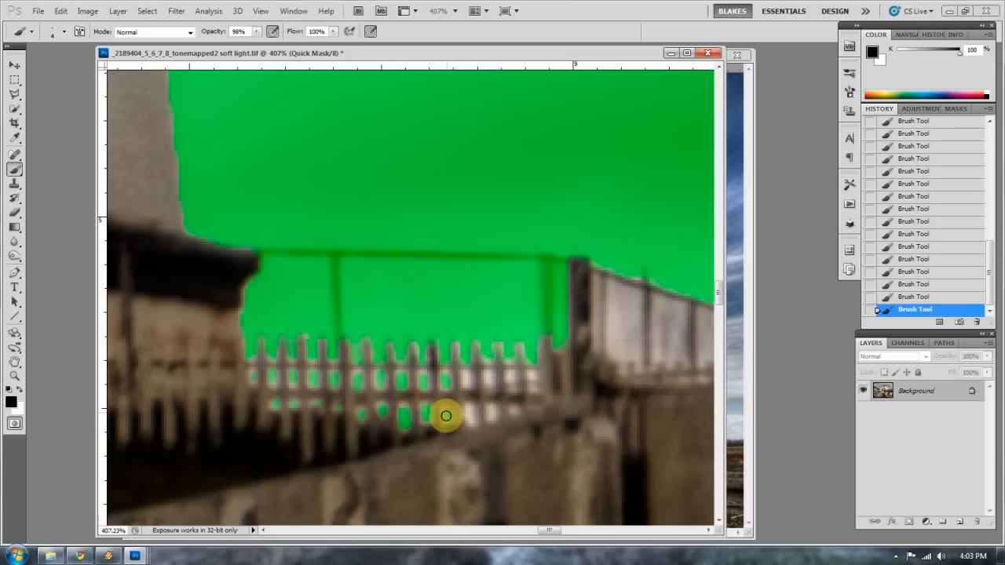
pyautogui.moveTo(490, 411)
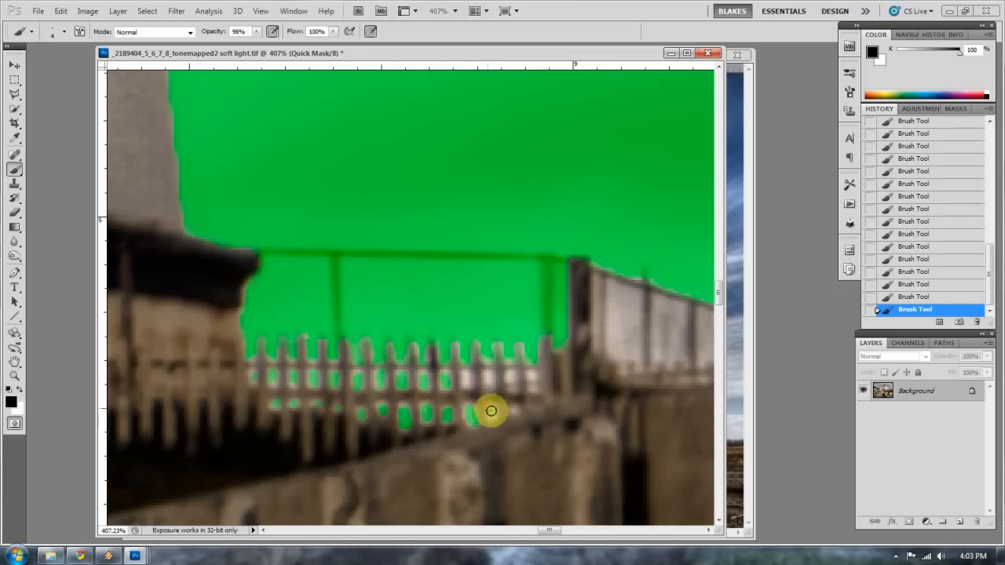
pyautogui.moveTo(465, 380)
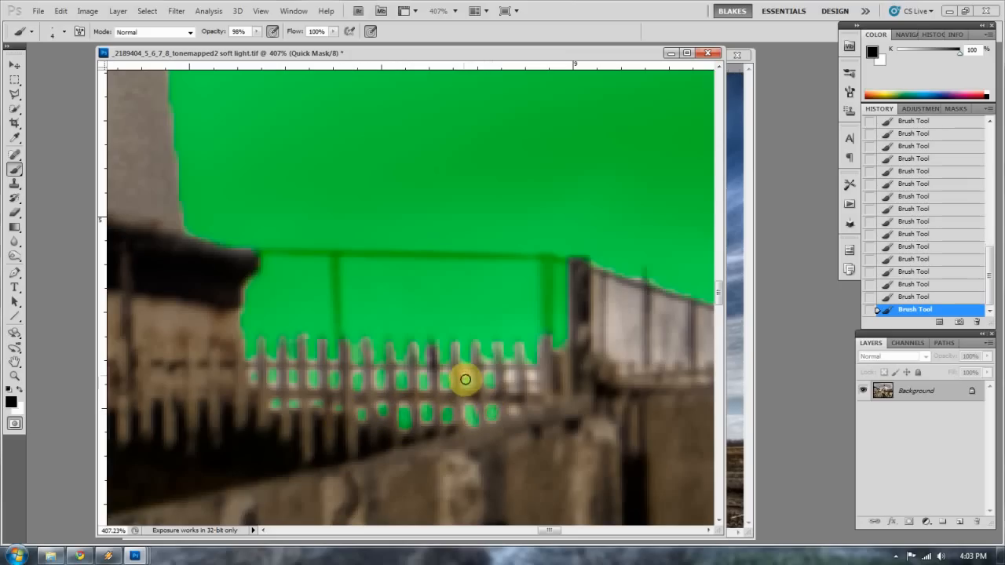
pyautogui.moveTo(534, 374)
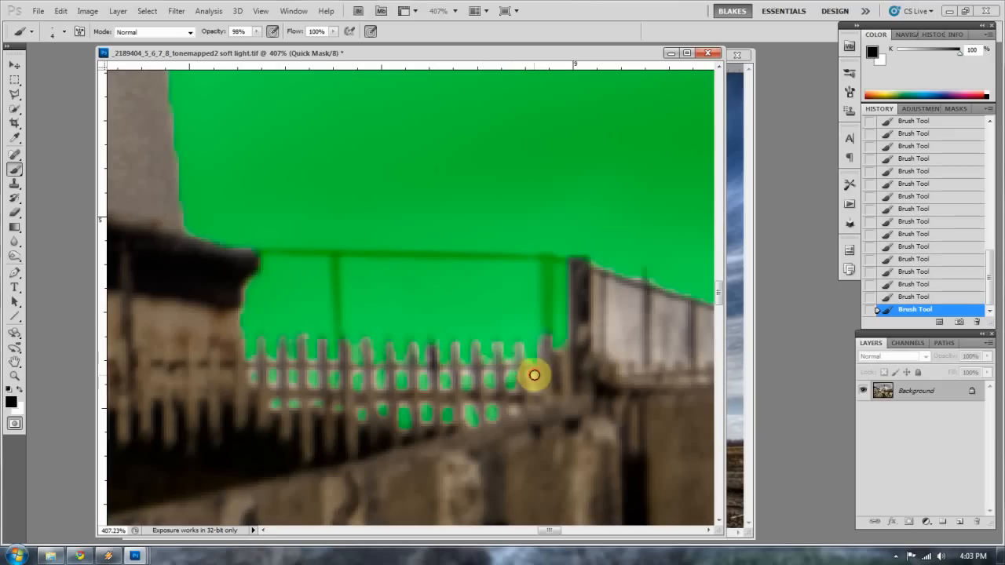
pyautogui.moveTo(427, 343)
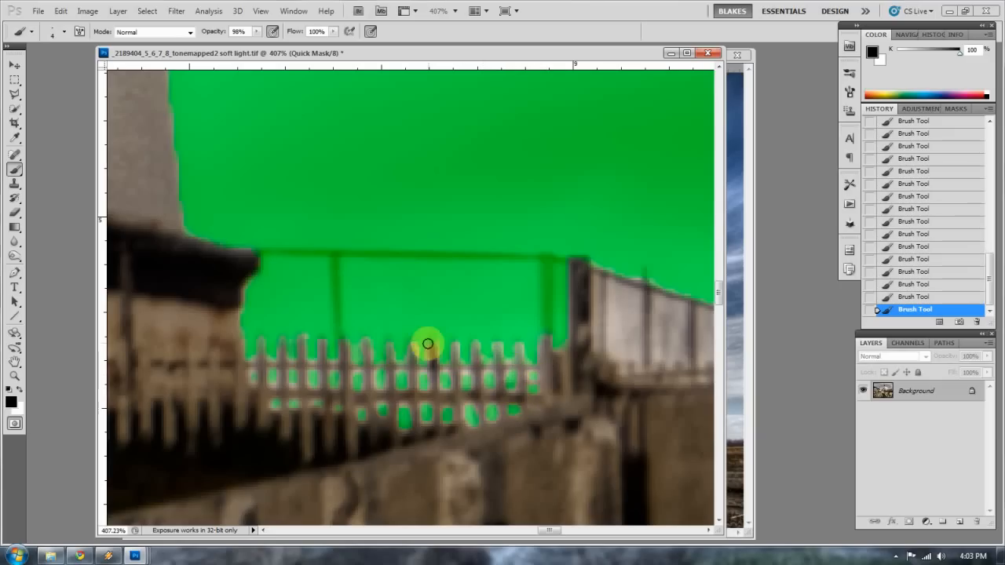
pyautogui.moveTo(314, 385)
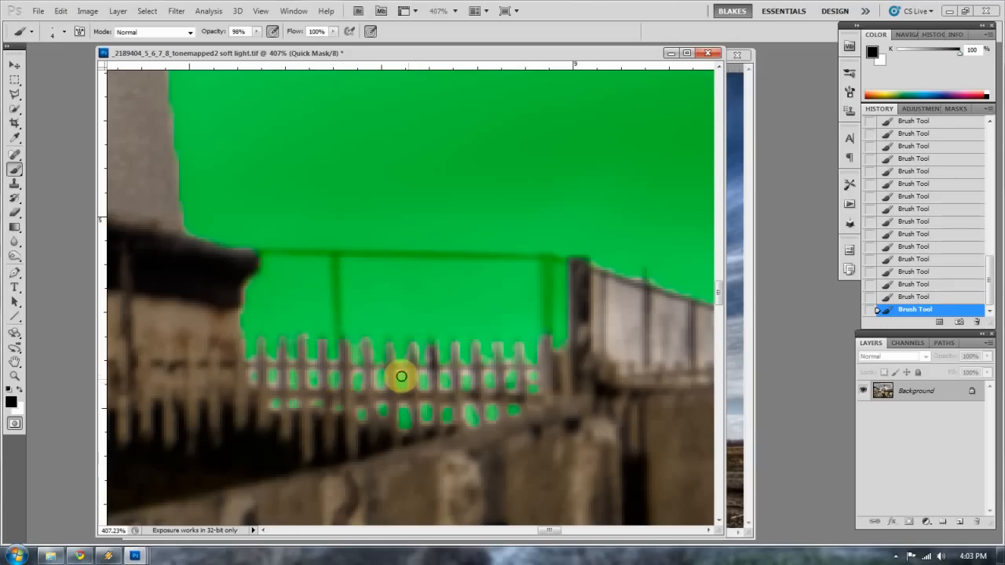
pyautogui.moveTo(459, 373)
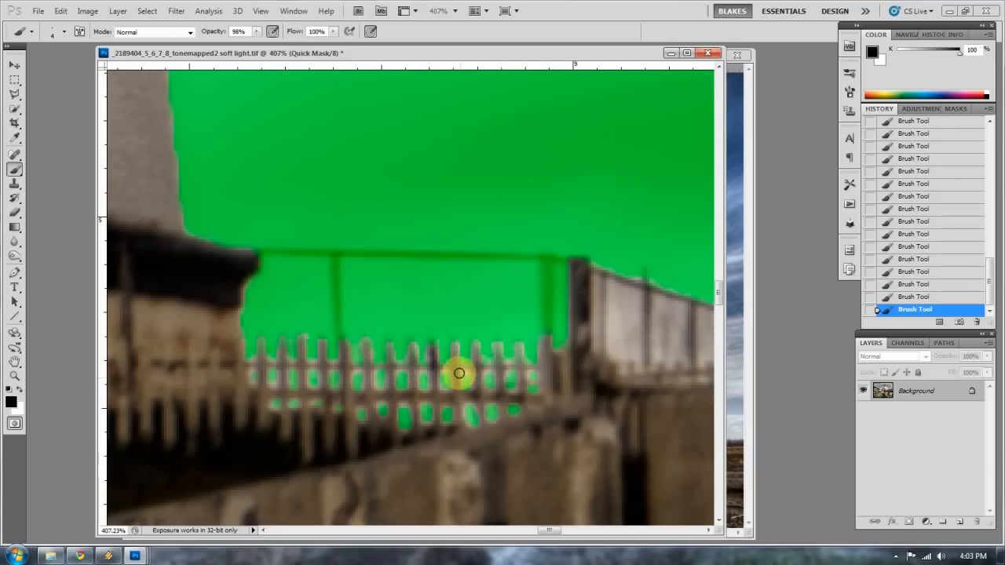
pyautogui.moveTo(511, 373)
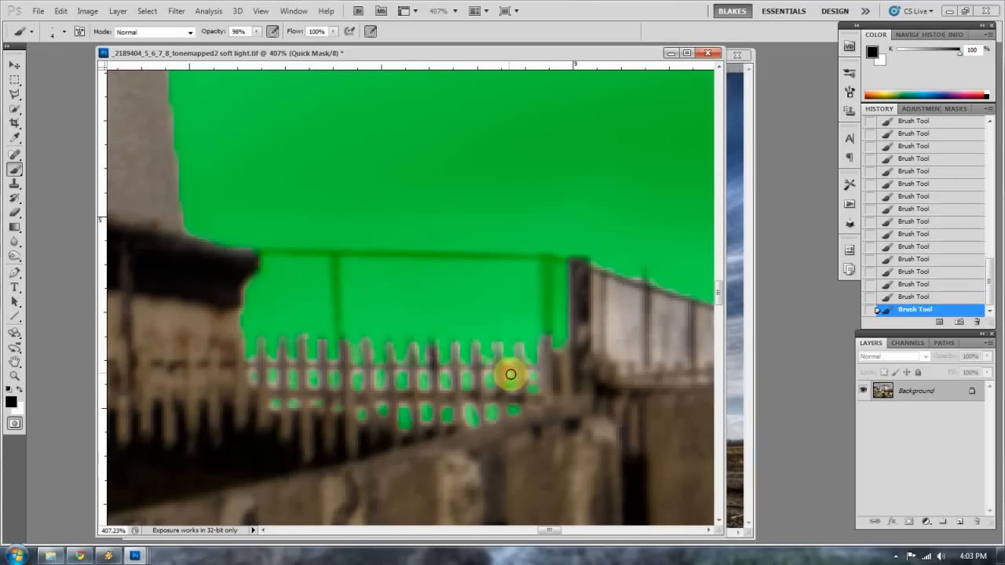
pyautogui.moveTo(530, 336)
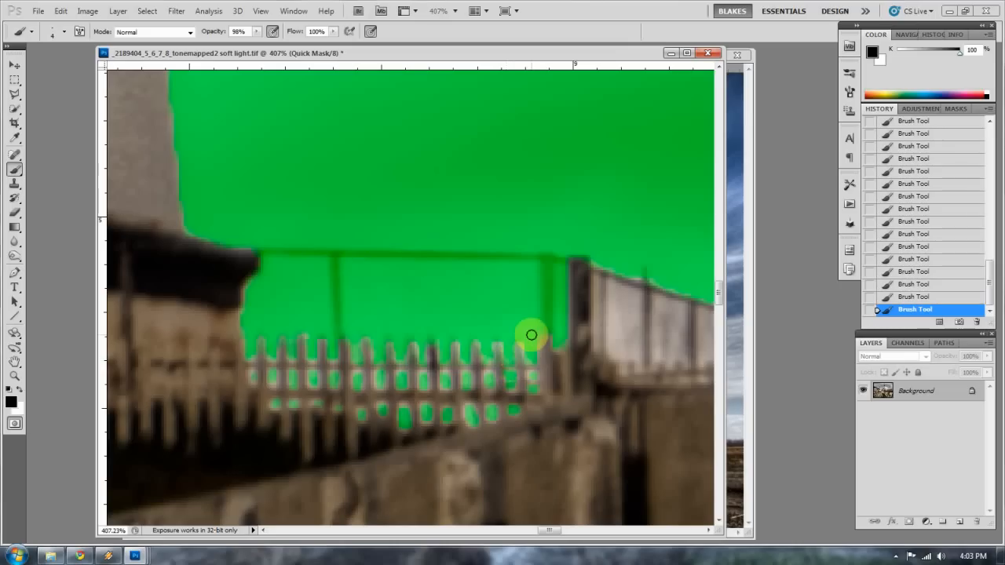
pyautogui.moveTo(547, 316)
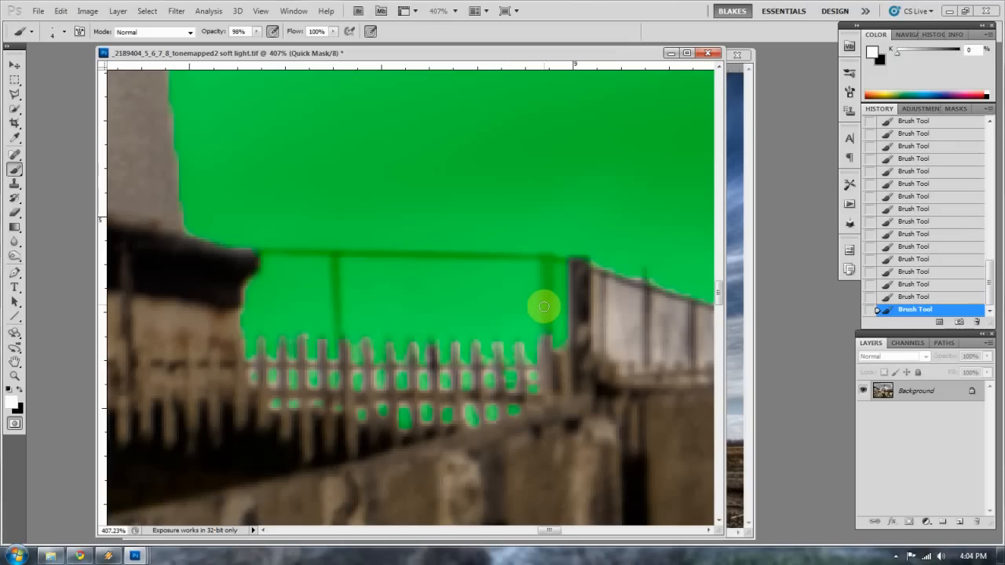
pyautogui.moveTo(548, 313)
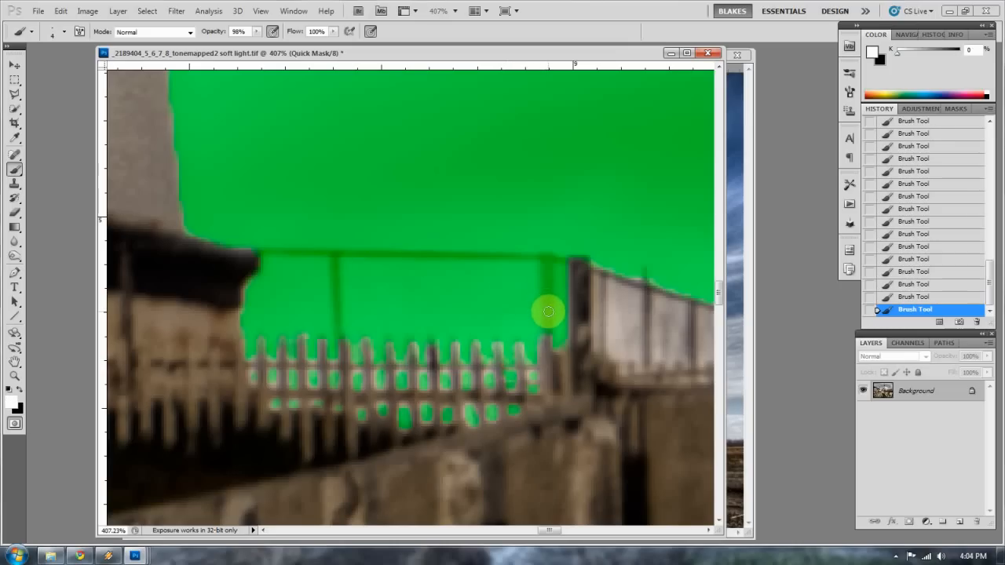
pyautogui.moveTo(550, 315)
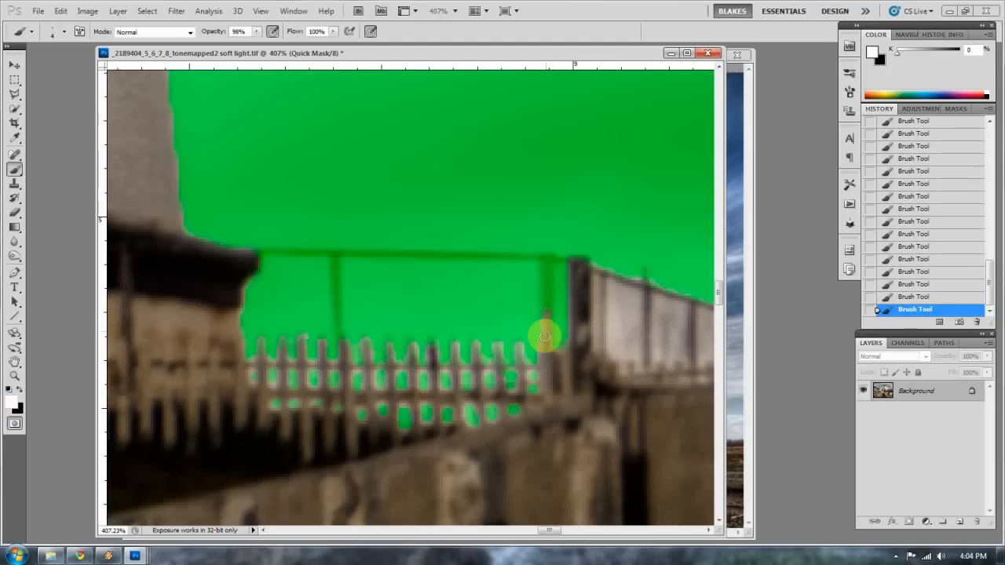
# Step: Mask the sky around the overhead wires, beside the railing post and the stray upper patch
pyautogui.moveTo(543, 336); pyautogui.dragTo(562, 261)
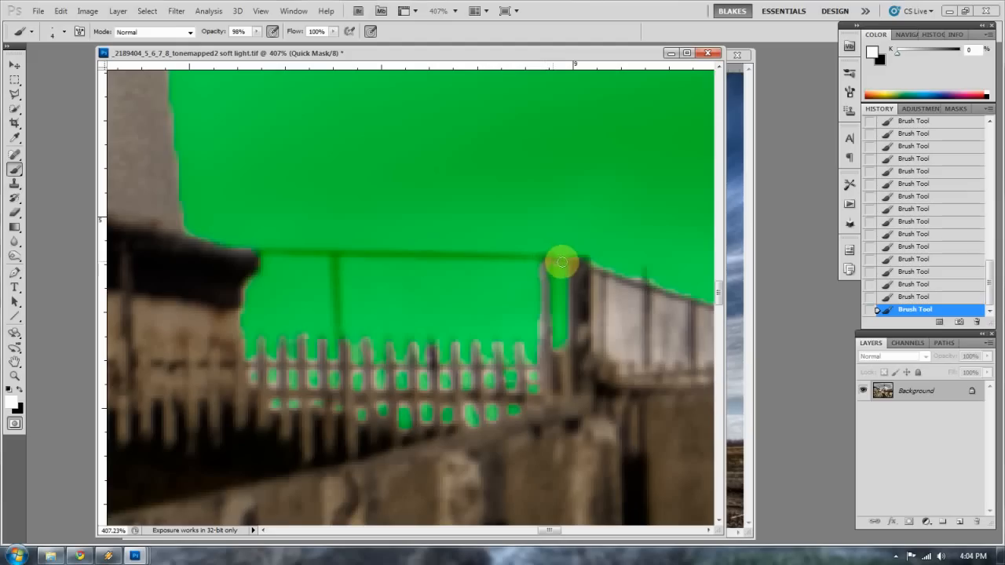
pyautogui.moveTo(329, 330)
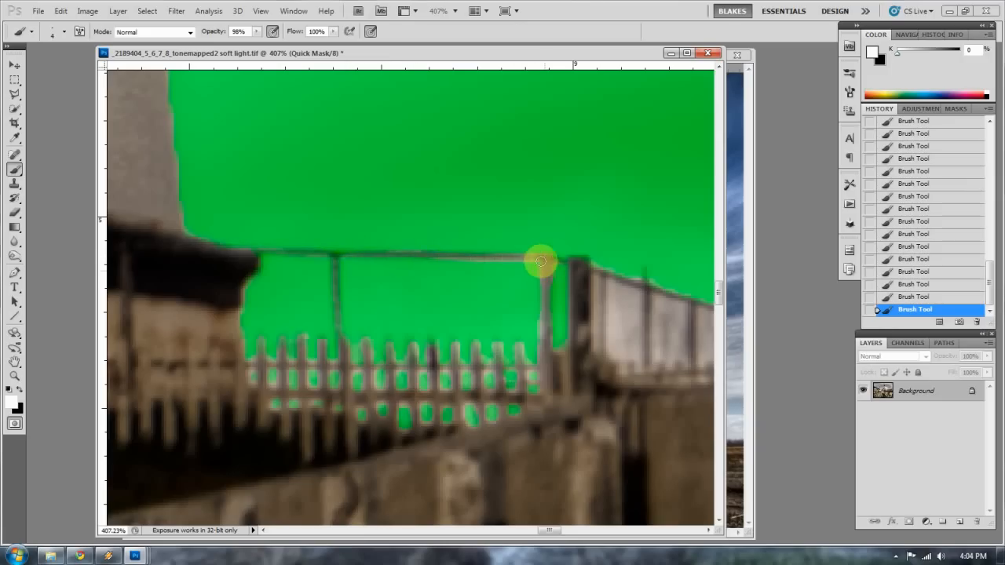
pyautogui.click(581, 263)
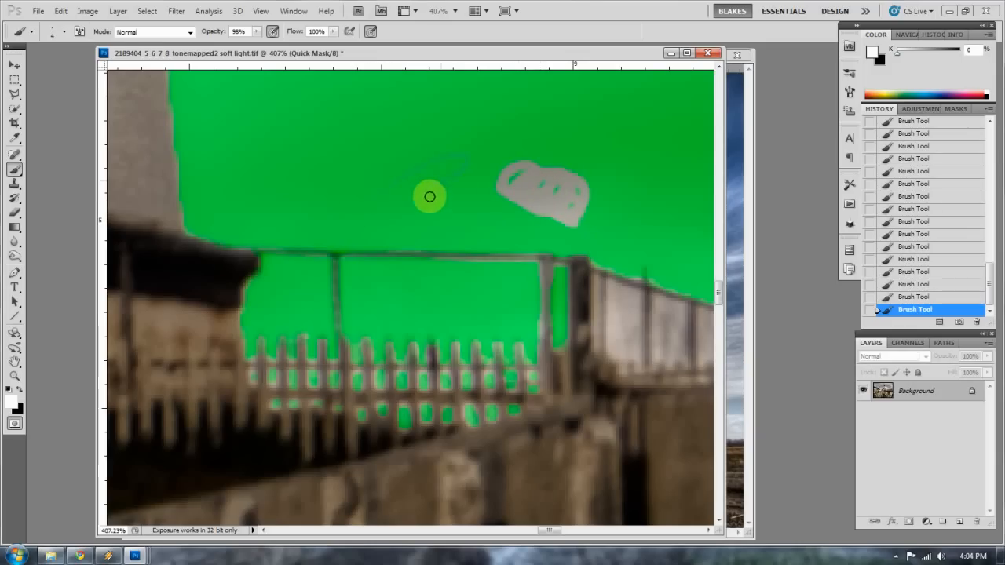
pyautogui.moveTo(430, 196); pyautogui.dragTo(546, 226)
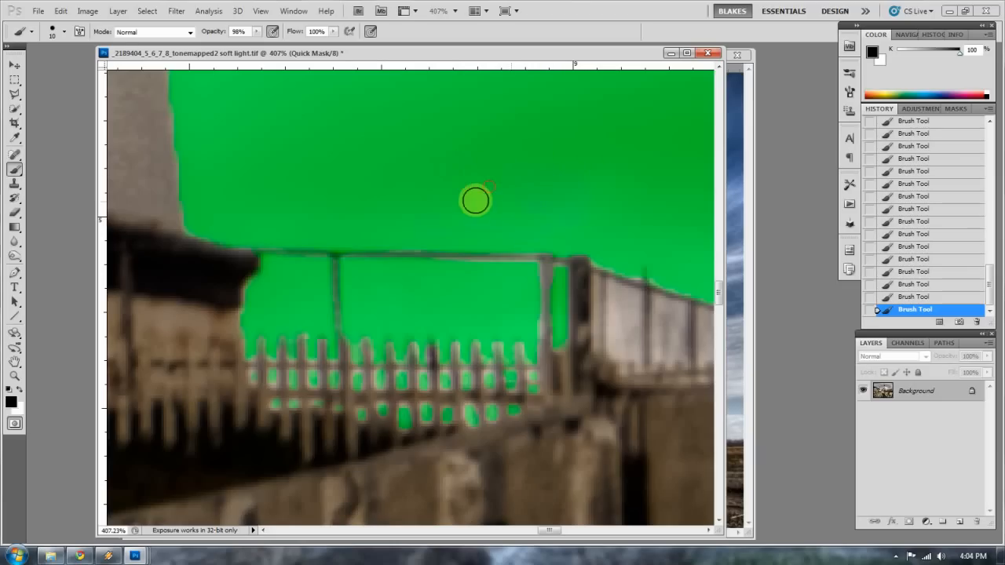
pyautogui.moveTo(343, 264)
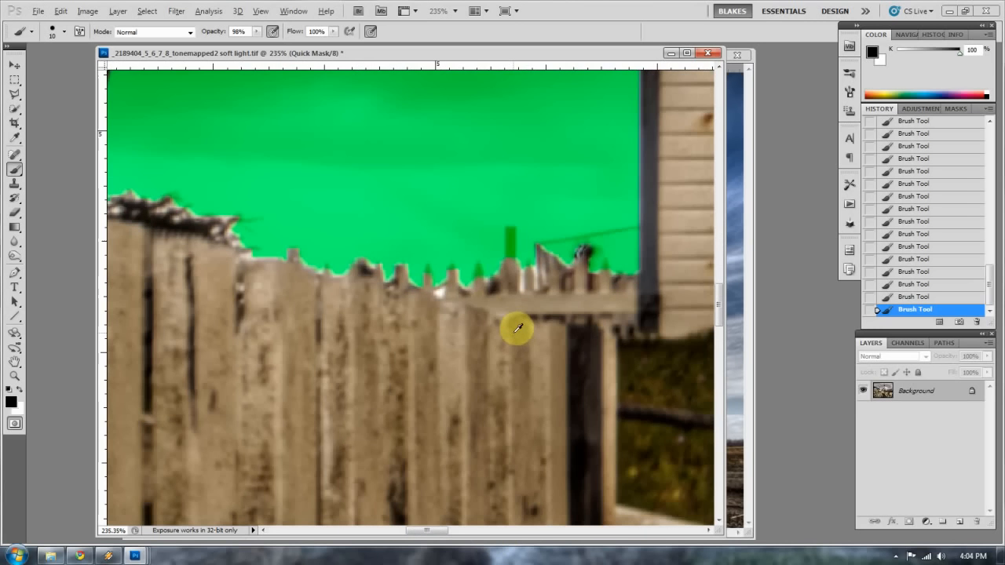
pyautogui.moveTo(600, 189)
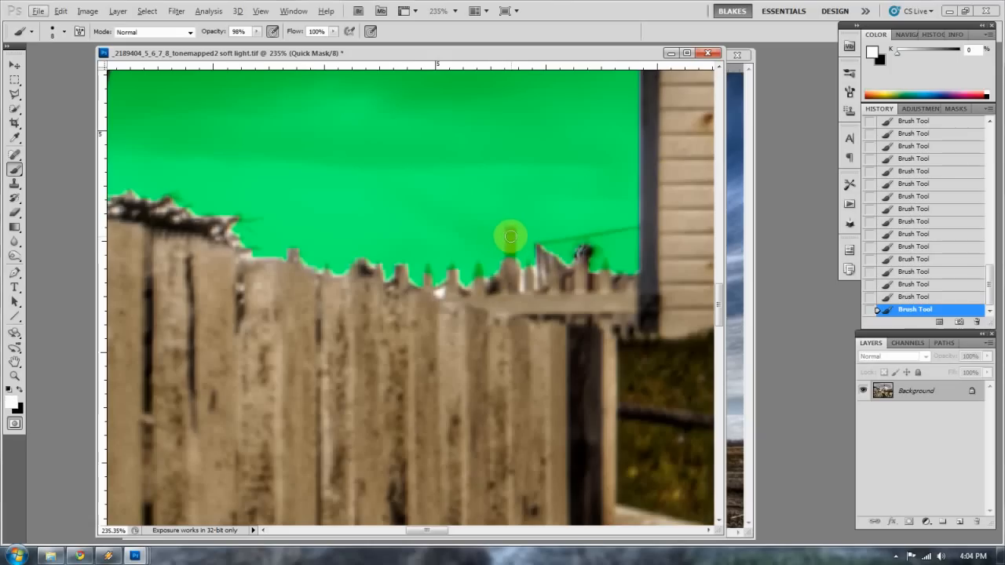
pyautogui.moveTo(479, 267)
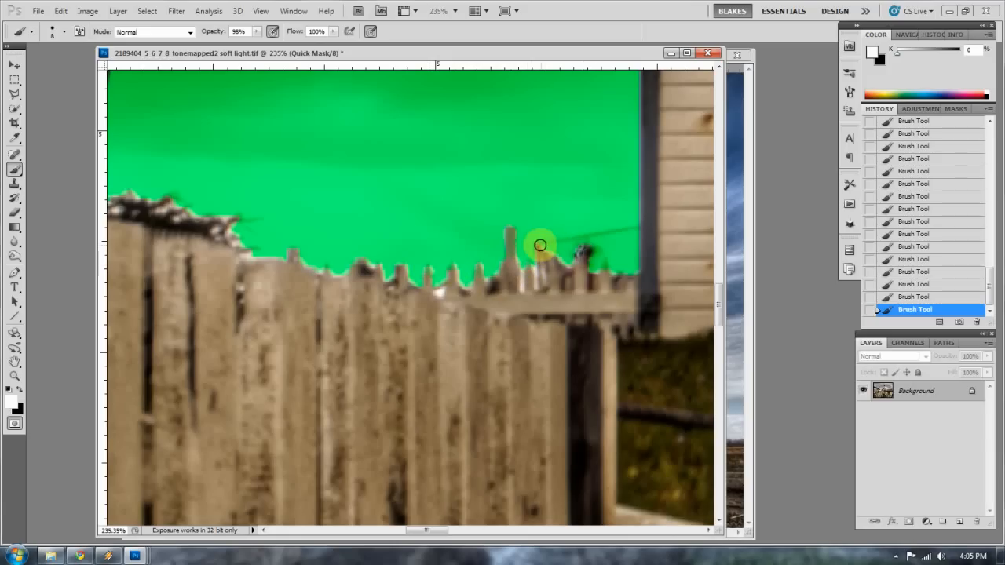
pyautogui.moveTo(622, 229)
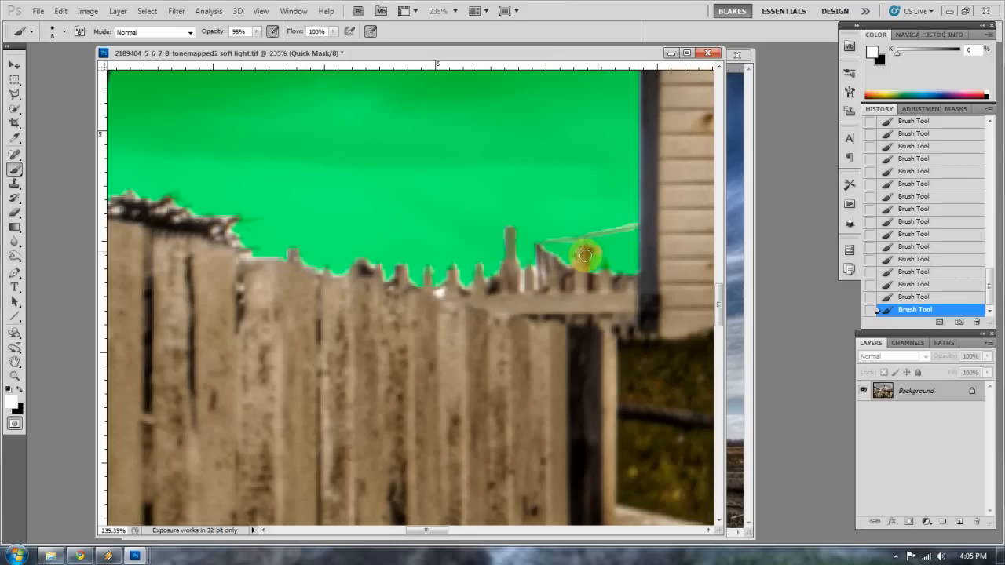
pyautogui.moveTo(530, 265)
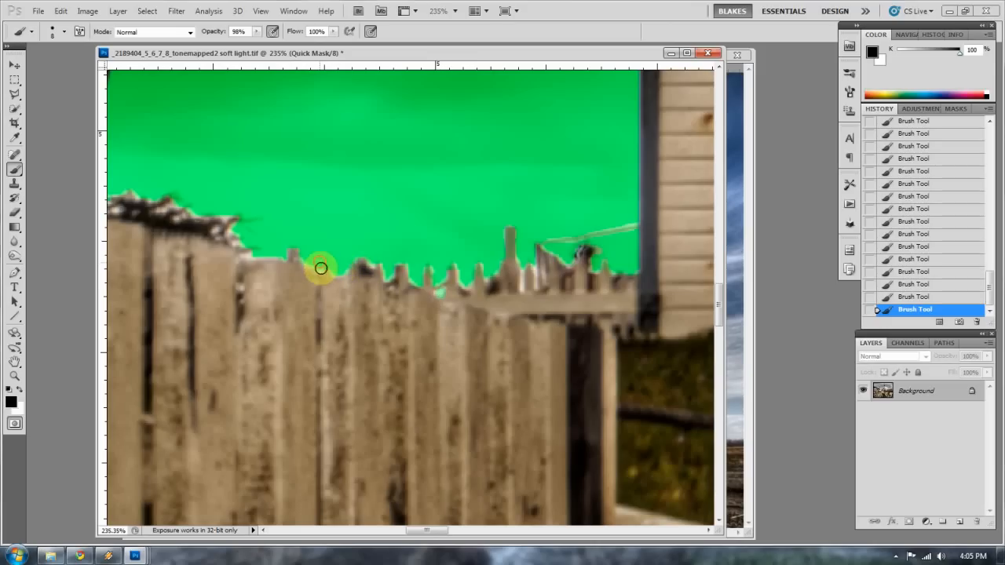
pyautogui.moveTo(449, 281)
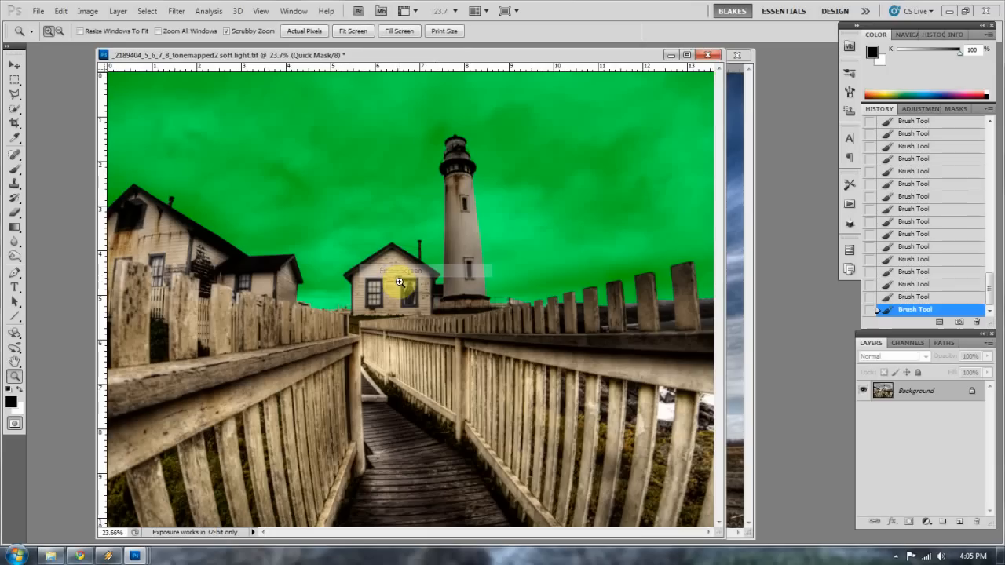
pyautogui.moveTo(444, 126)
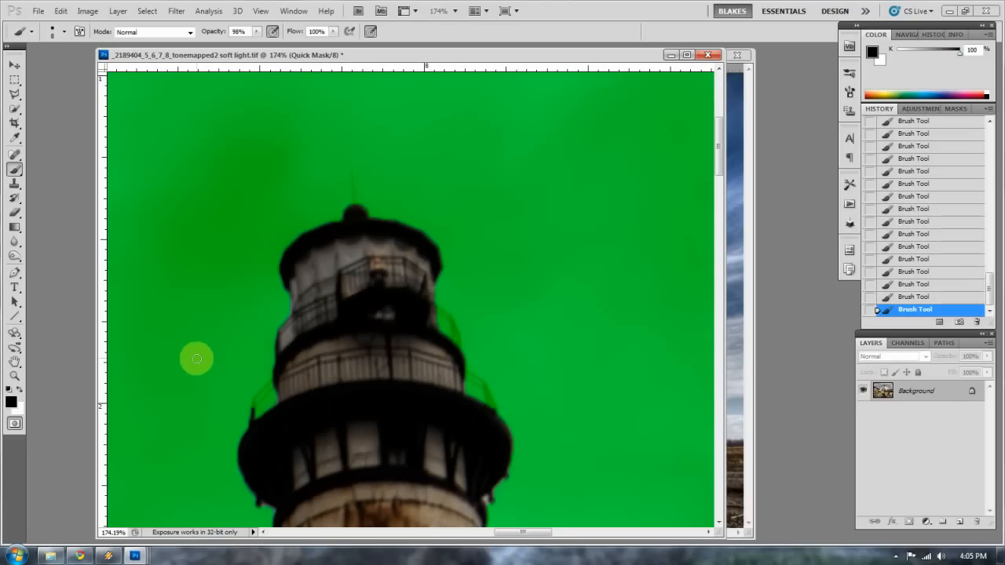
pyautogui.moveTo(249, 365)
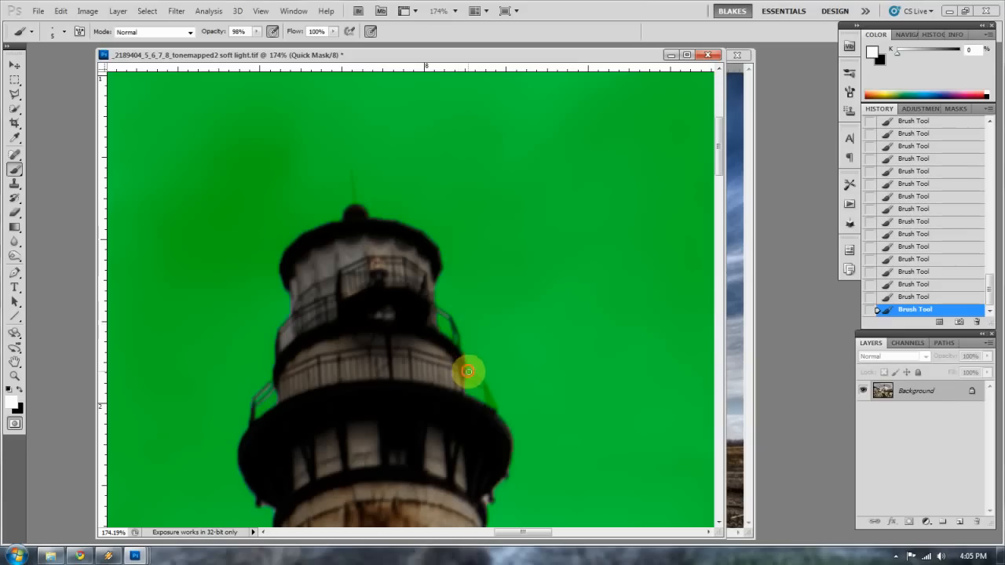
pyautogui.moveTo(483, 386)
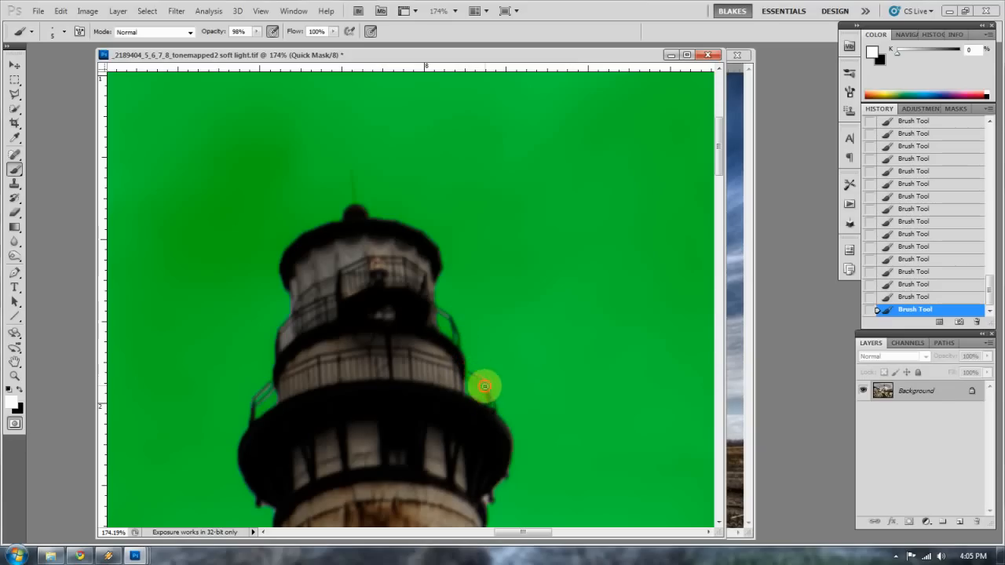
pyautogui.moveTo(352, 201)
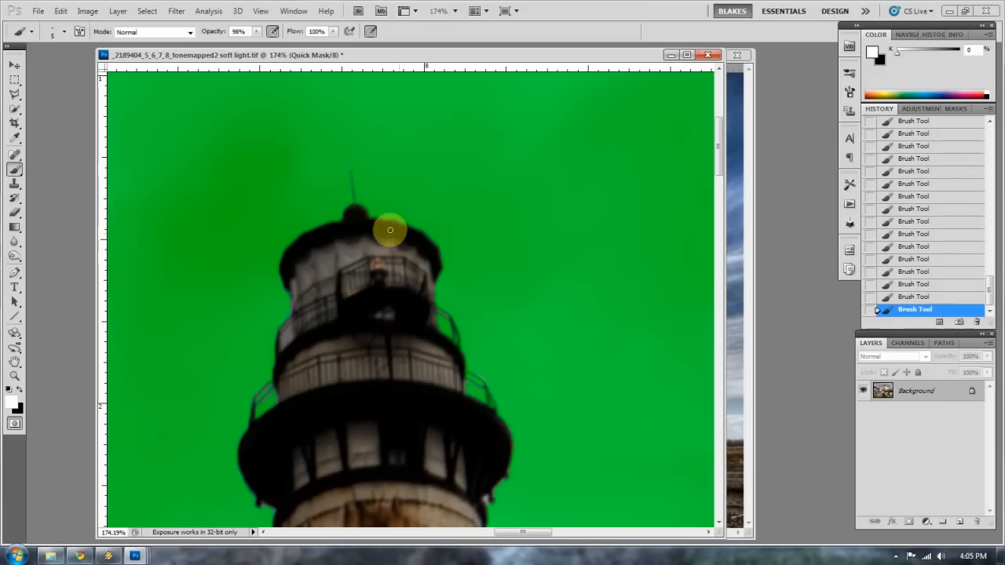
pyautogui.moveTo(320, 220)
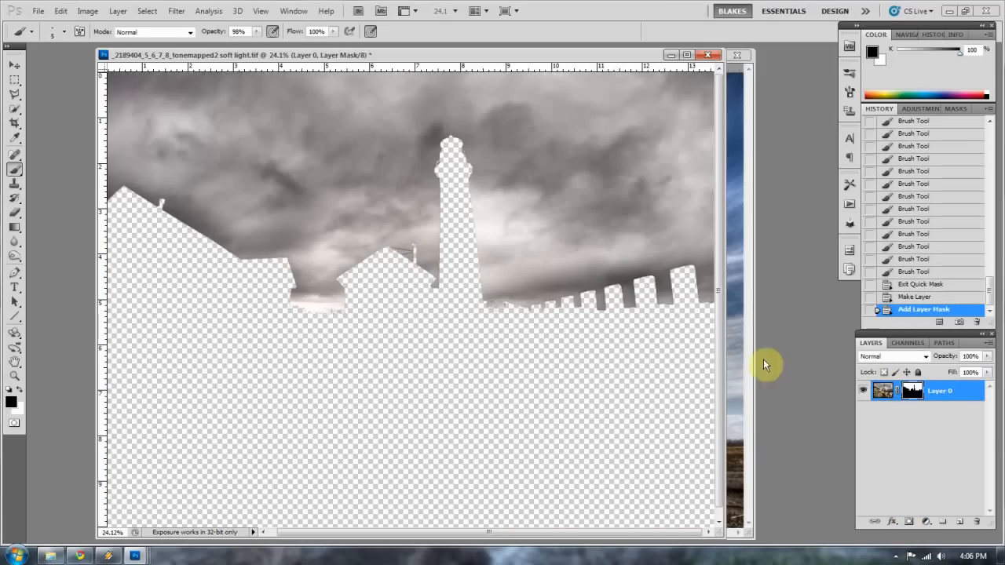
pyautogui.moveTo(573, 332)
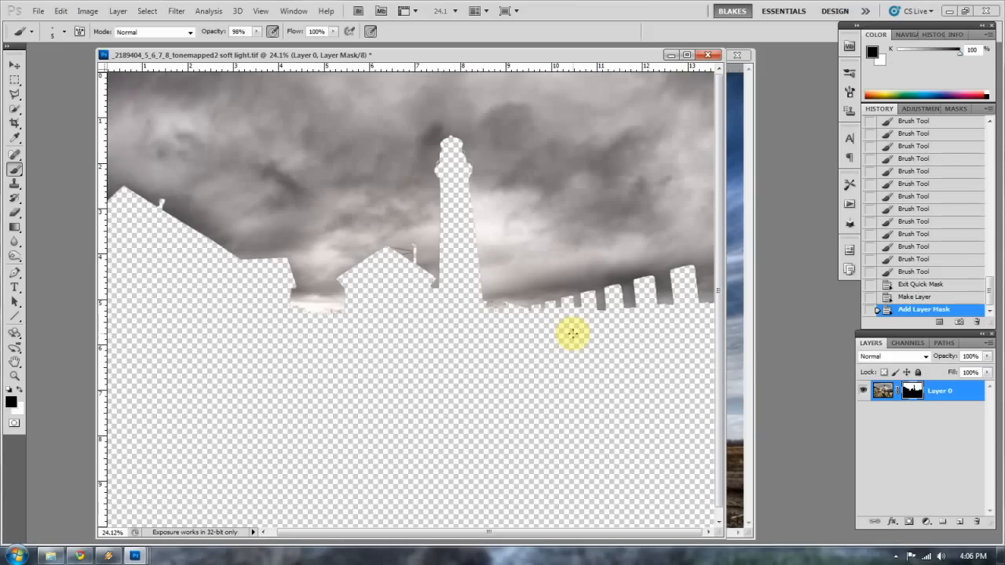
pyautogui.moveTo(869, 461)
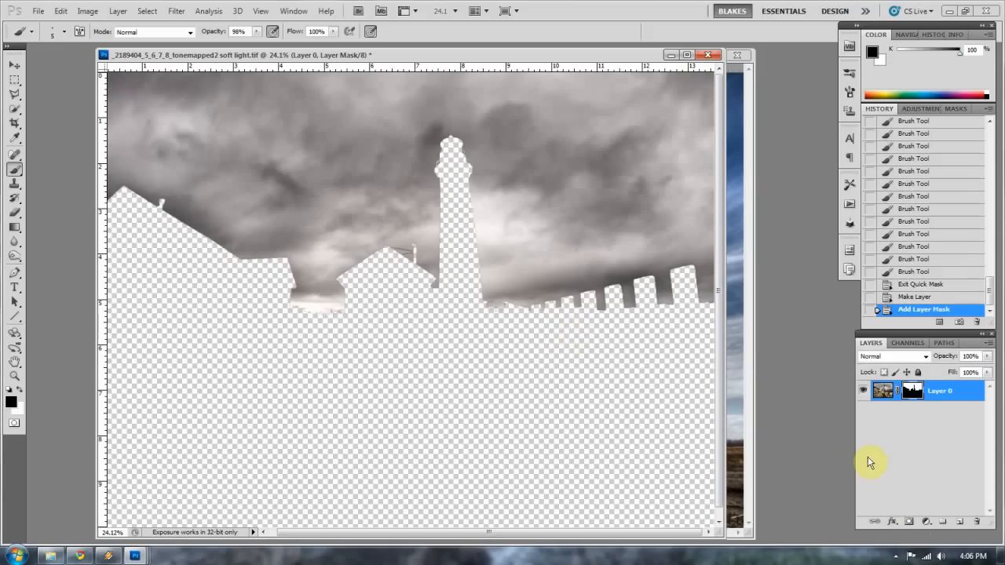
pyautogui.moveTo(867, 456)
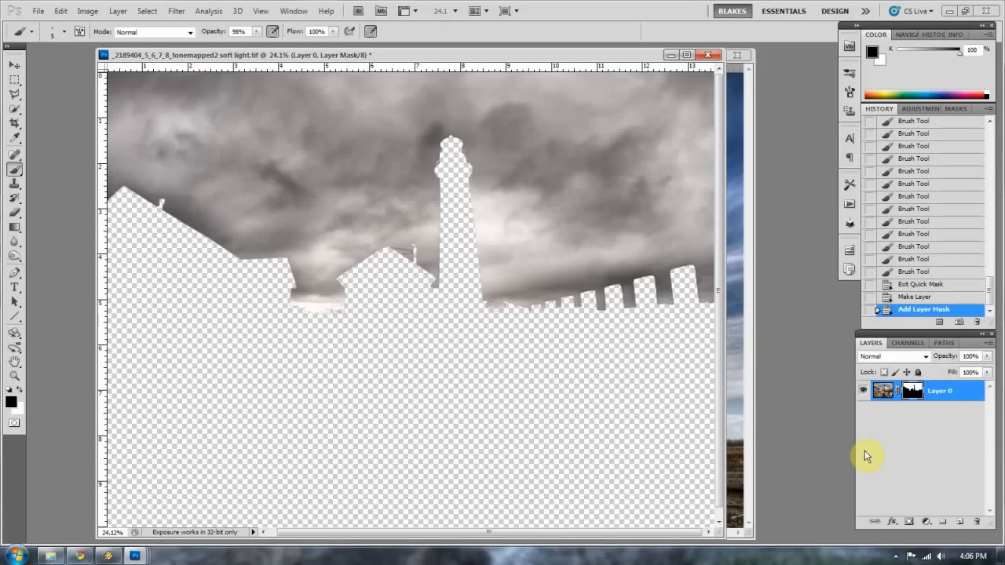
pyautogui.moveTo(913, 410)
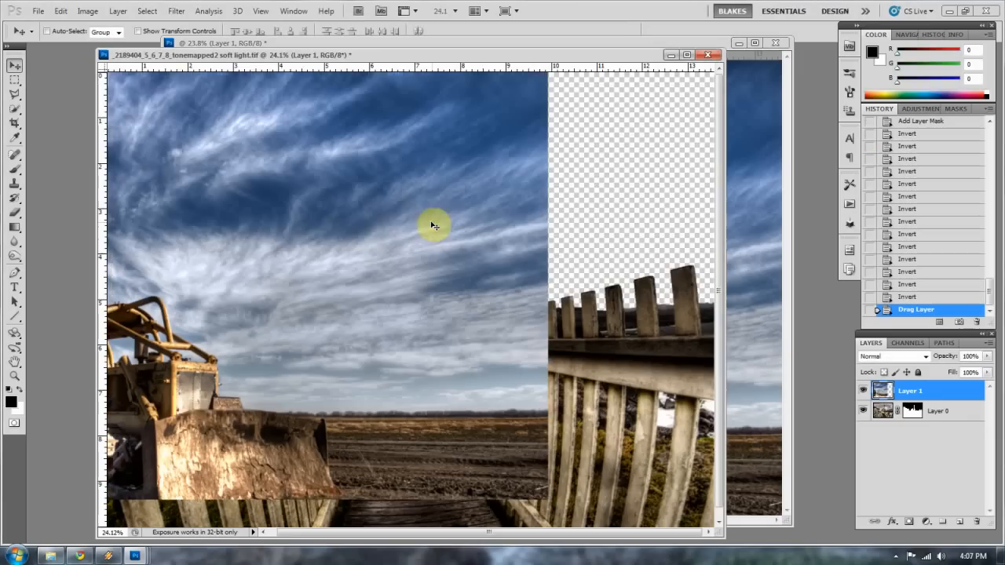
# Step: Move the blue-sky Layer 1 beneath Layer 0 and shift the sky into final position
pyautogui.moveTo(436, 226); pyautogui.dragTo(542, 254)
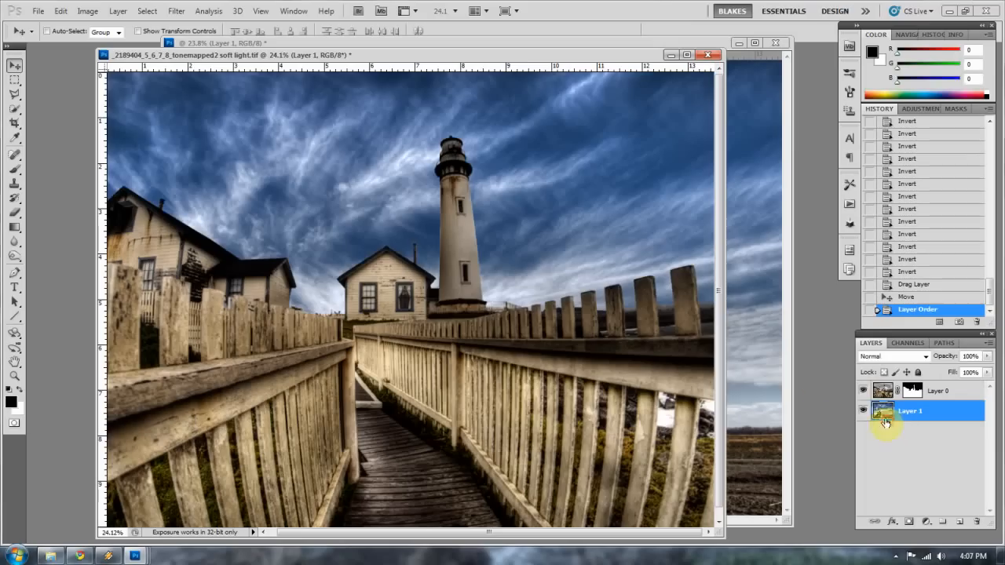
pyautogui.moveTo(886, 422); pyautogui.dragTo(336, 157)
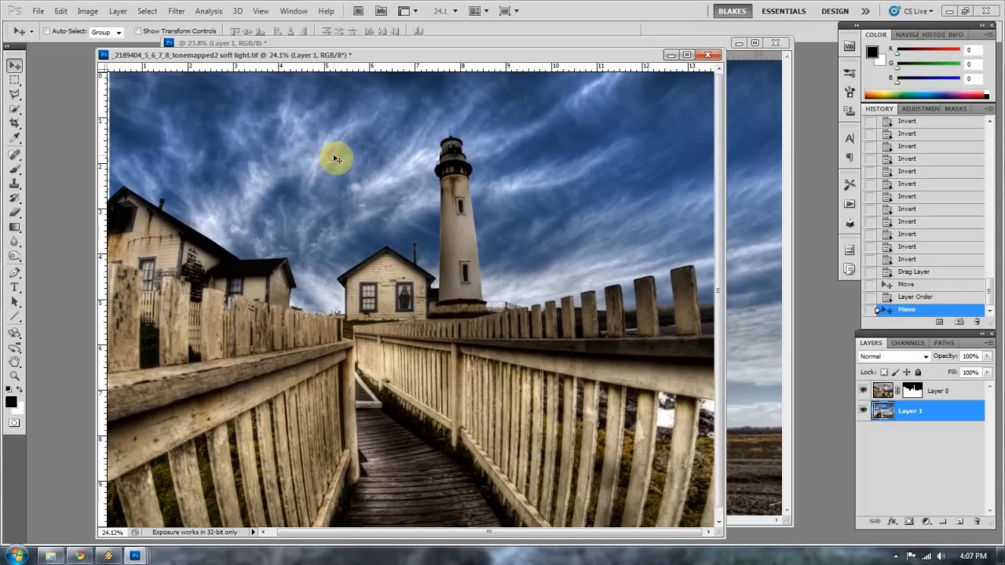